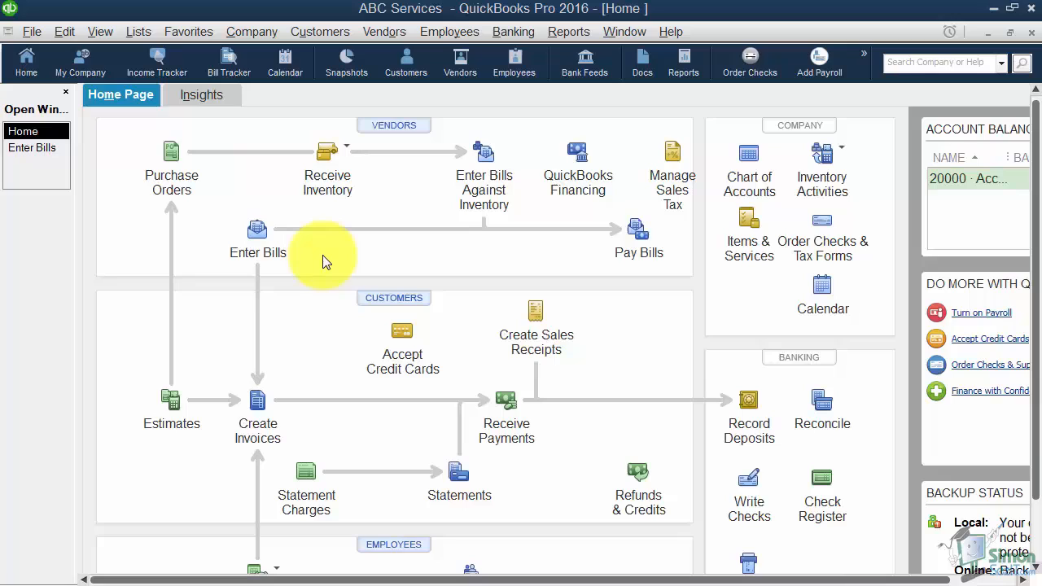
mouse_move(329, 271)
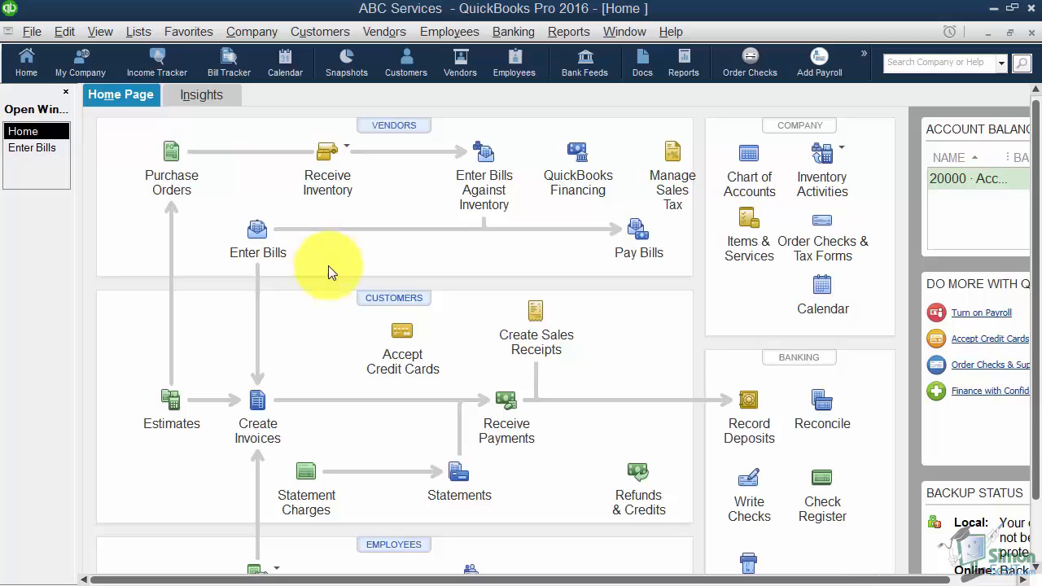
mouse_move(247, 188)
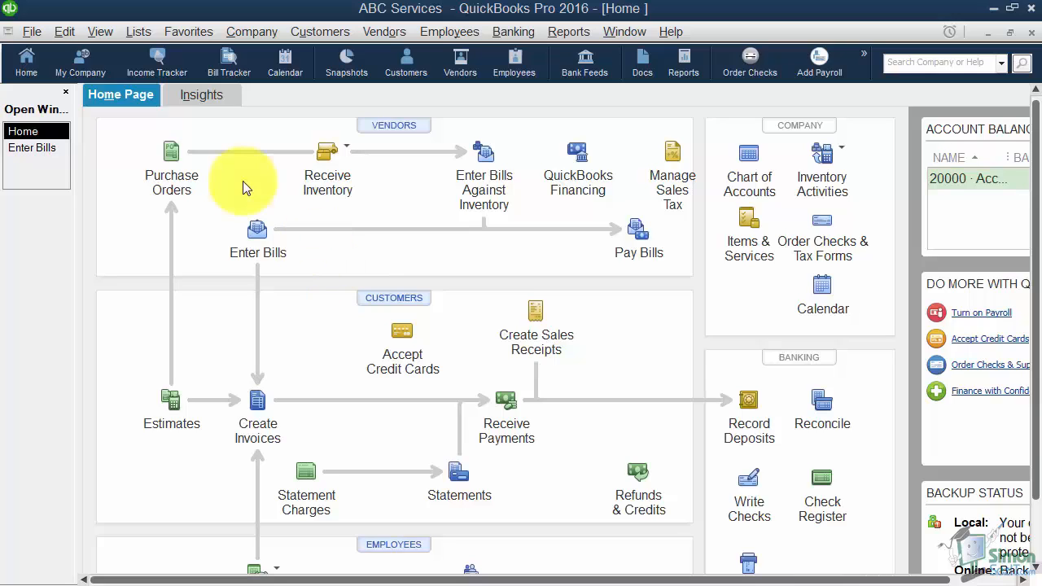
mouse_move(255, 79)
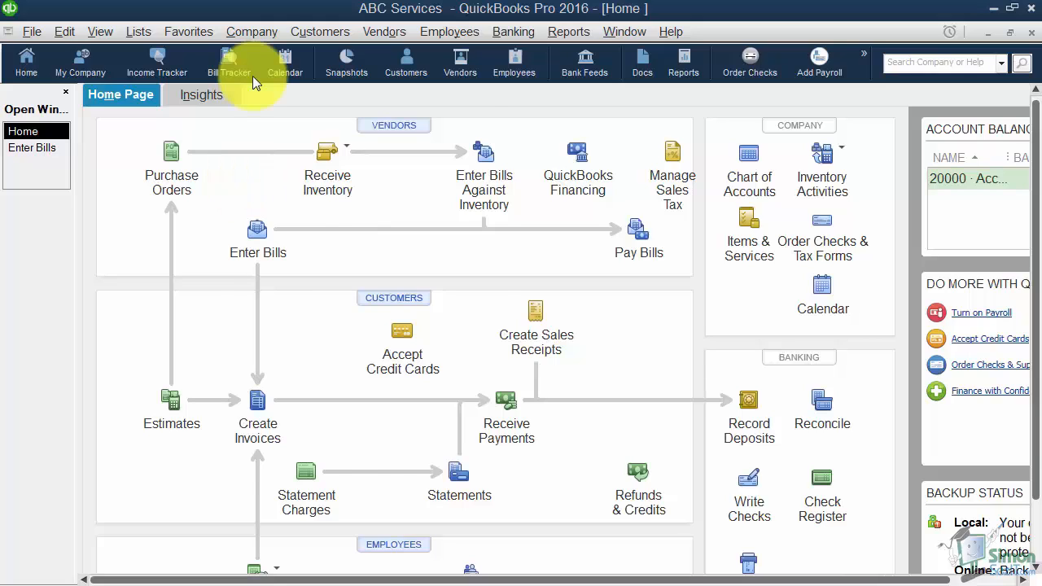
- Show the Company menu with its Set Up Users and Passwords options
click(252, 31)
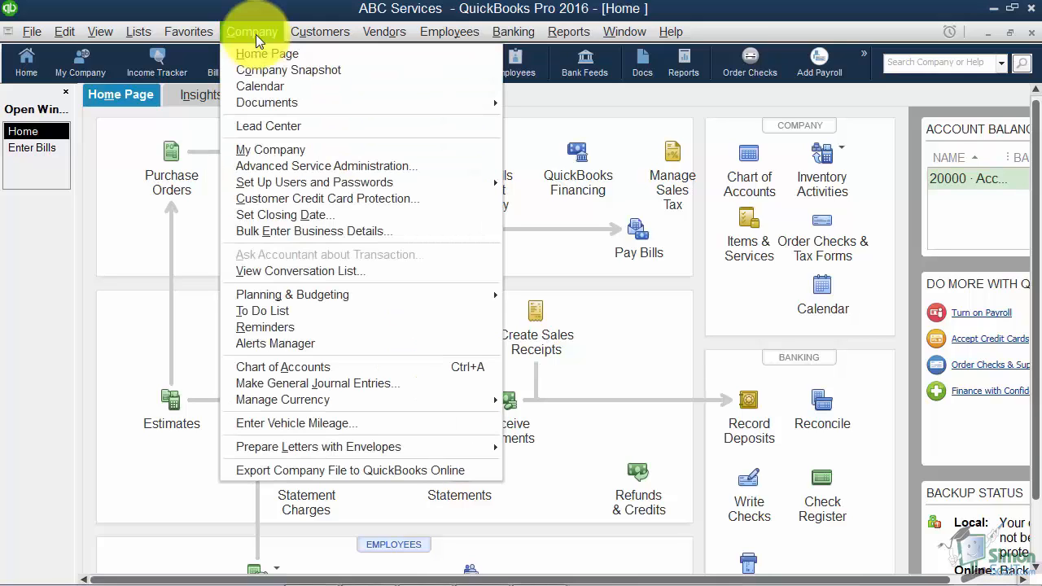
mouse_move(314, 182)
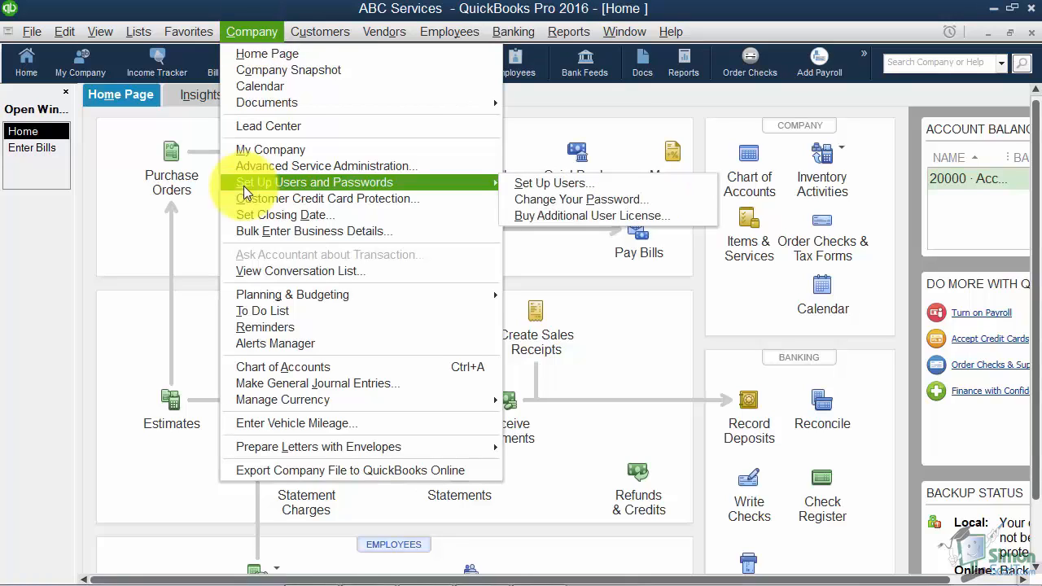
mouse_move(554, 182)
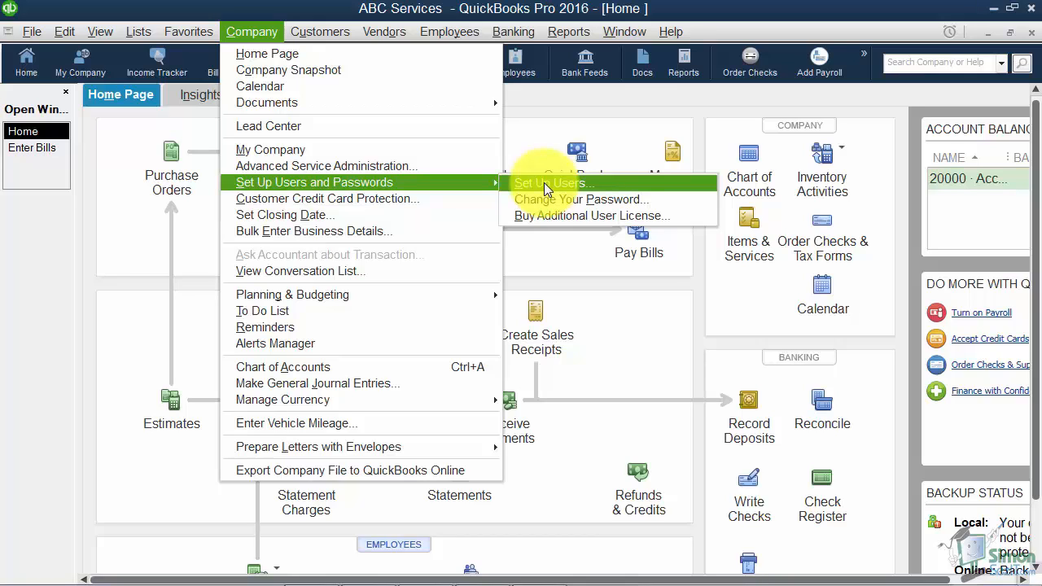
mouse_move(548, 231)
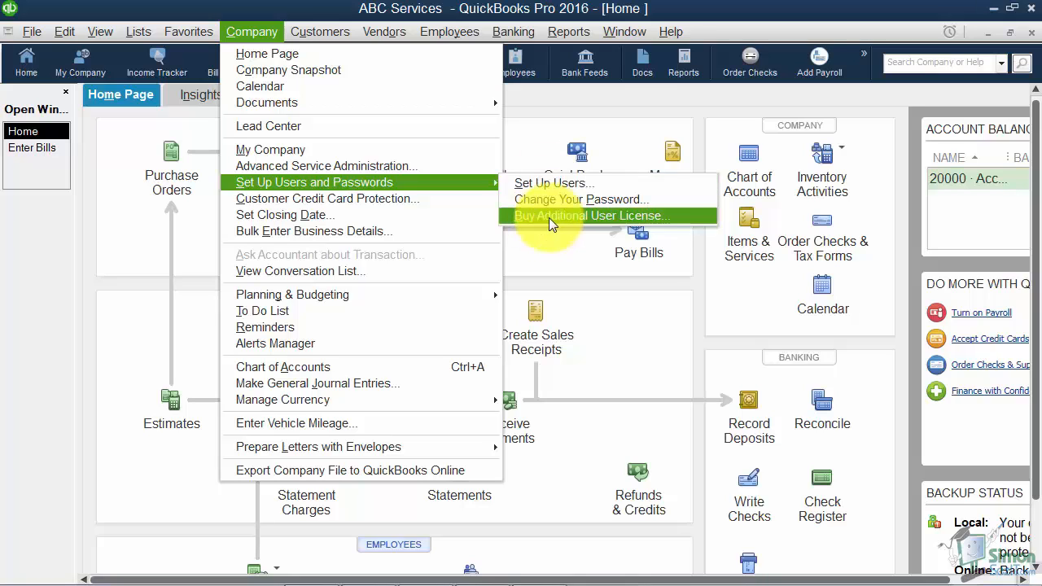
mouse_move(554, 183)
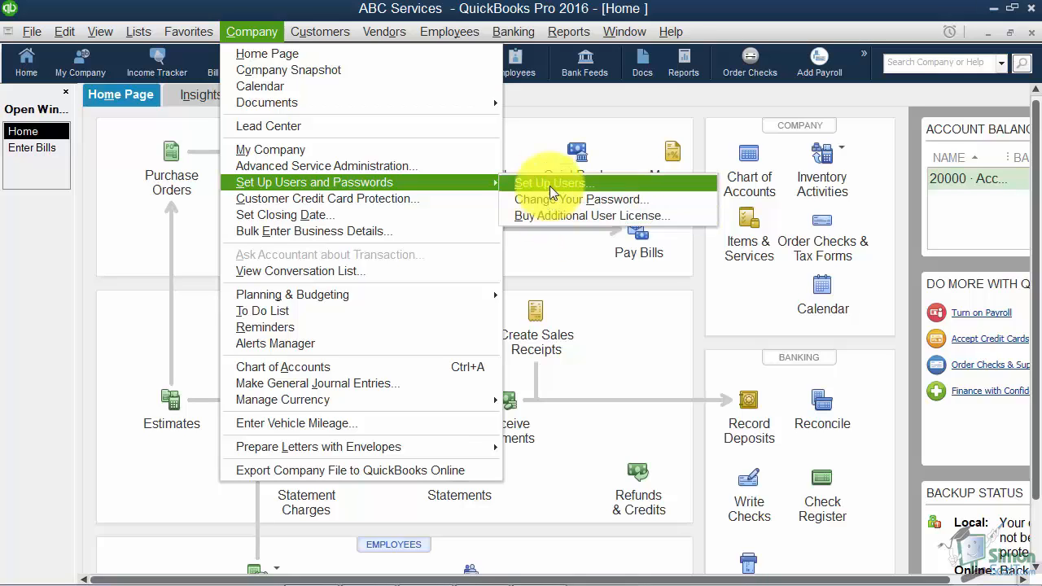
- Open the User List via Set Up Users, showing only Admin
click(550, 182)
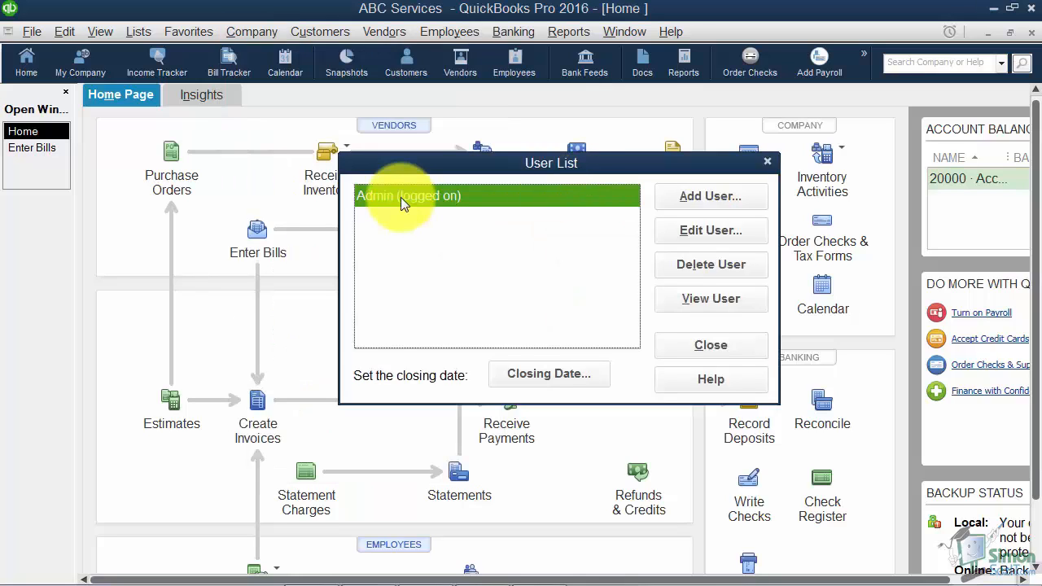
mouse_move(411, 202)
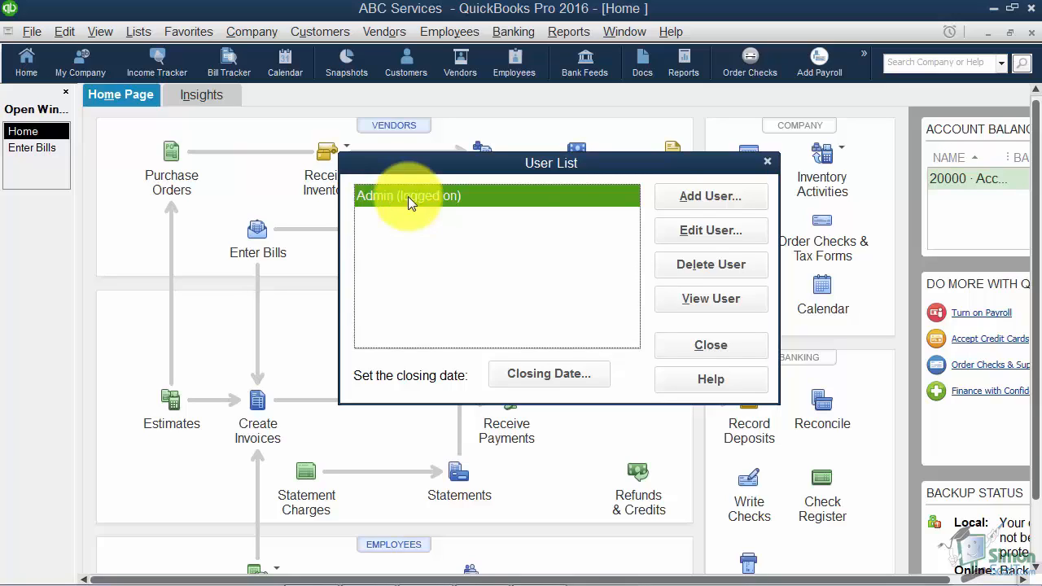
mouse_move(710, 229)
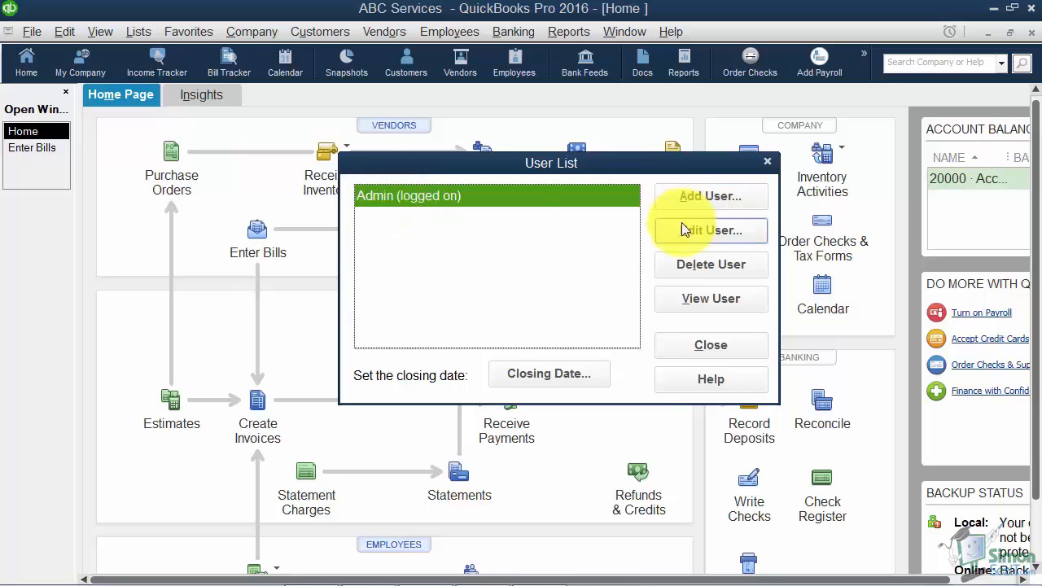
mouse_move(688, 269)
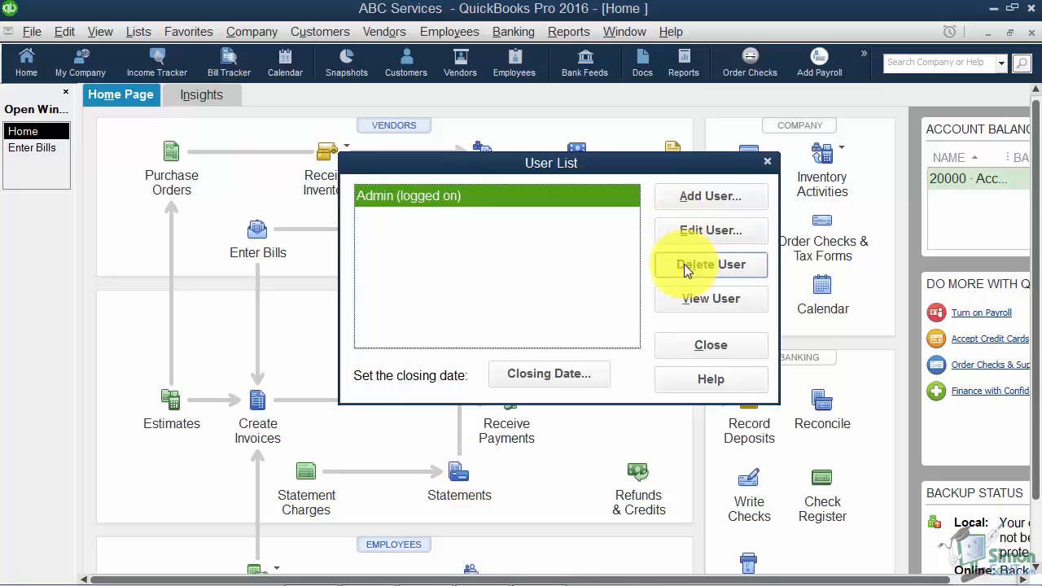
mouse_move(710, 299)
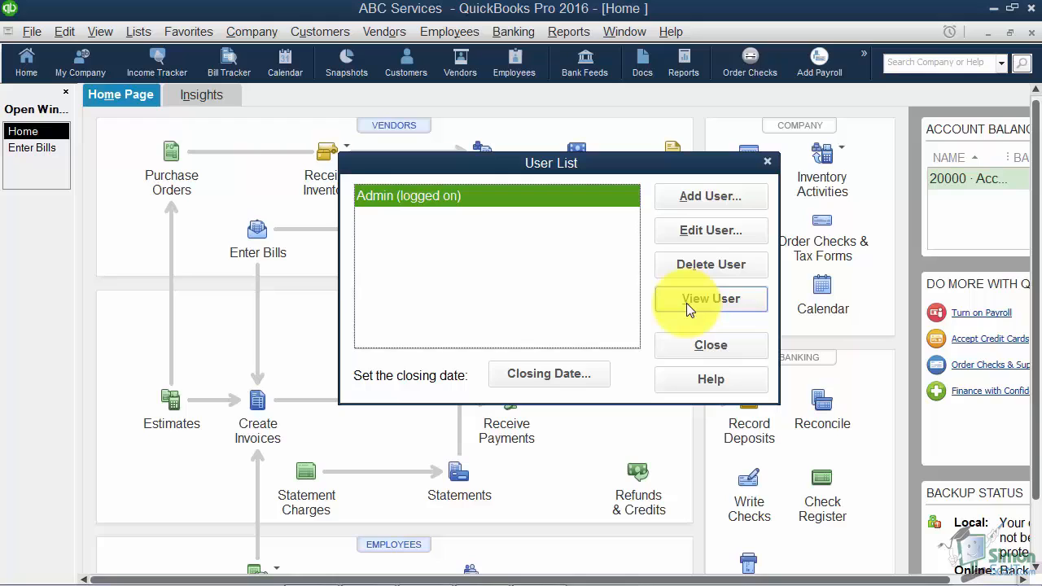
mouse_move(710, 196)
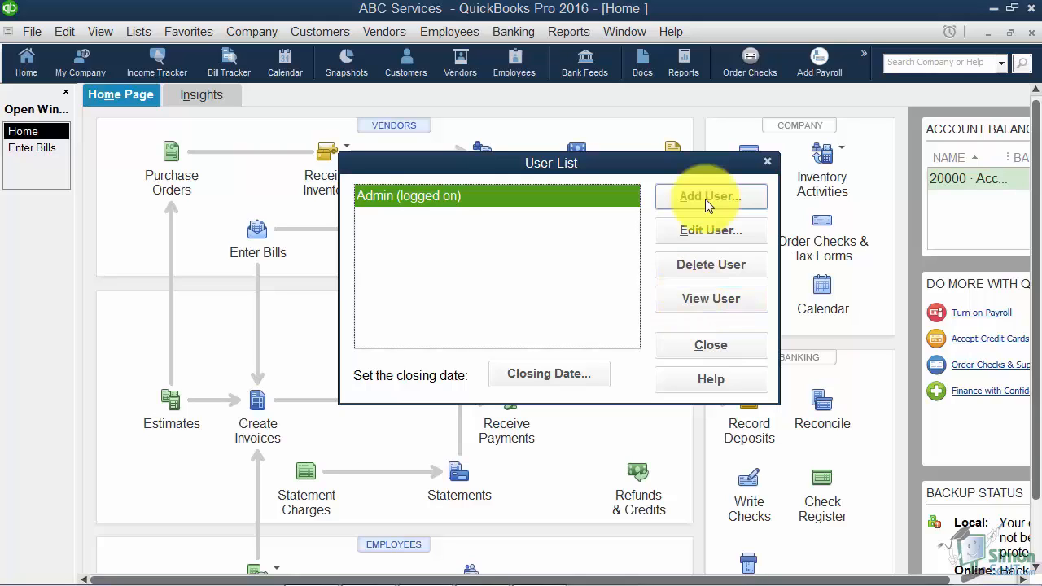
- Add a new user with the user name 'Carol'
click(710, 196)
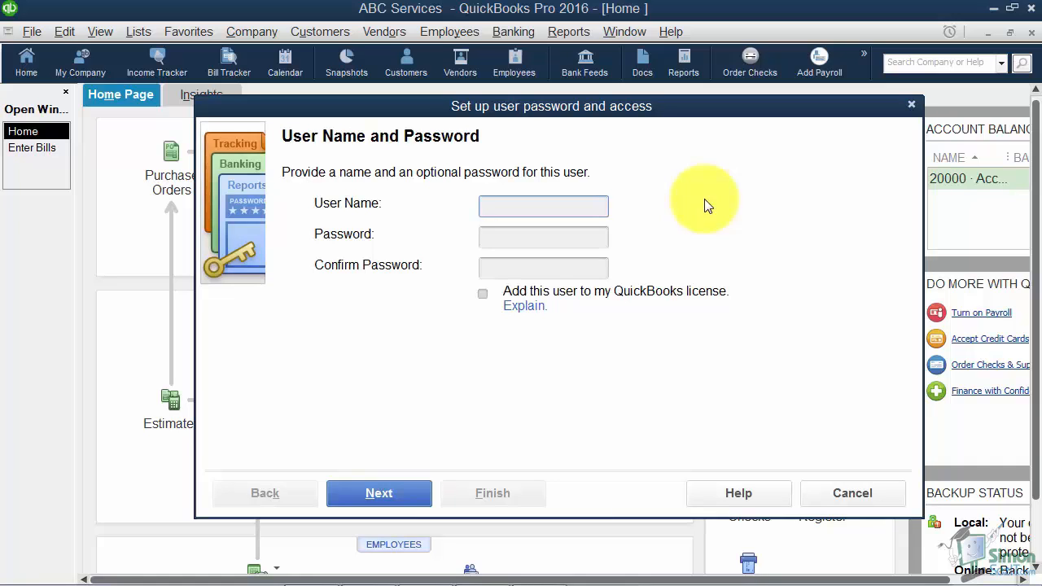
text(Ca)
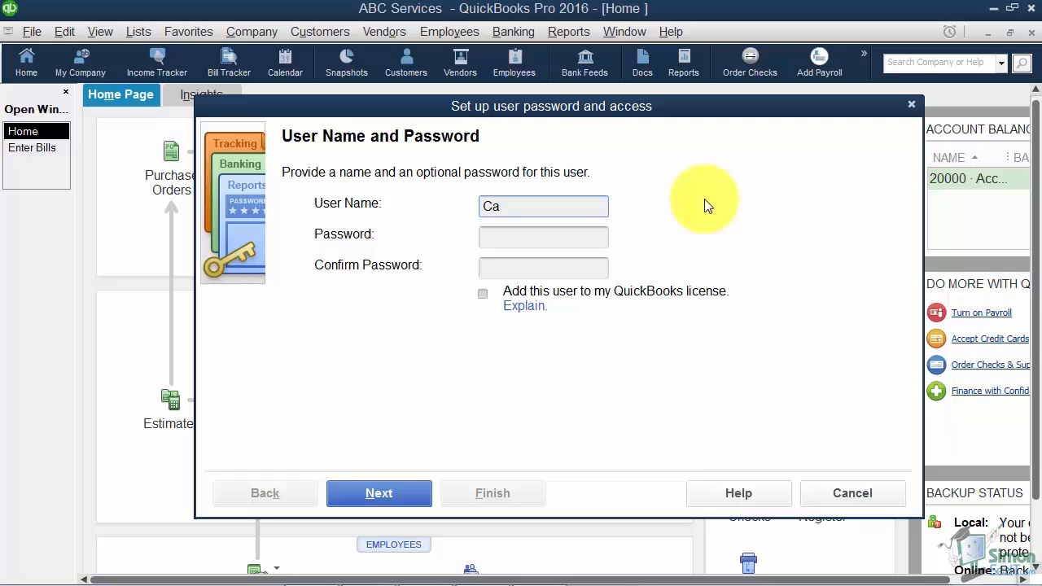
text(rol)
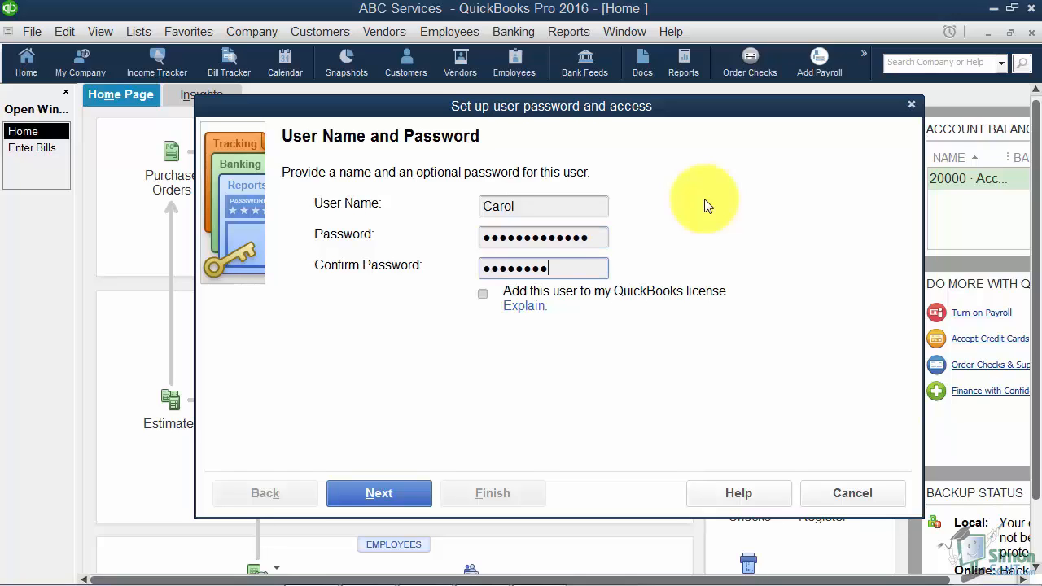
- Enter Carol's password and choose access to 'Selected areas of QuickBooks'
text(•••••)
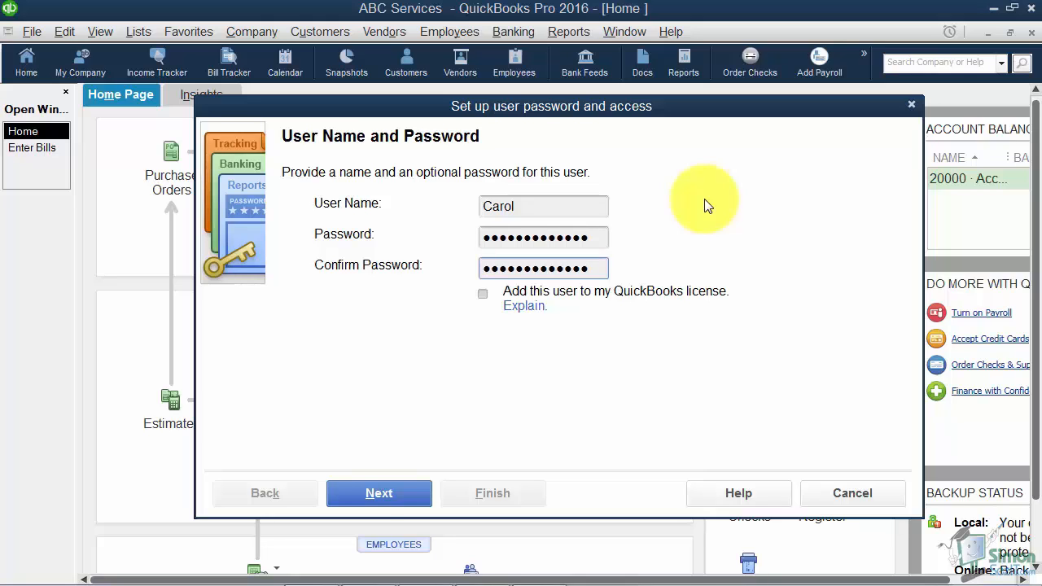
click(378, 493)
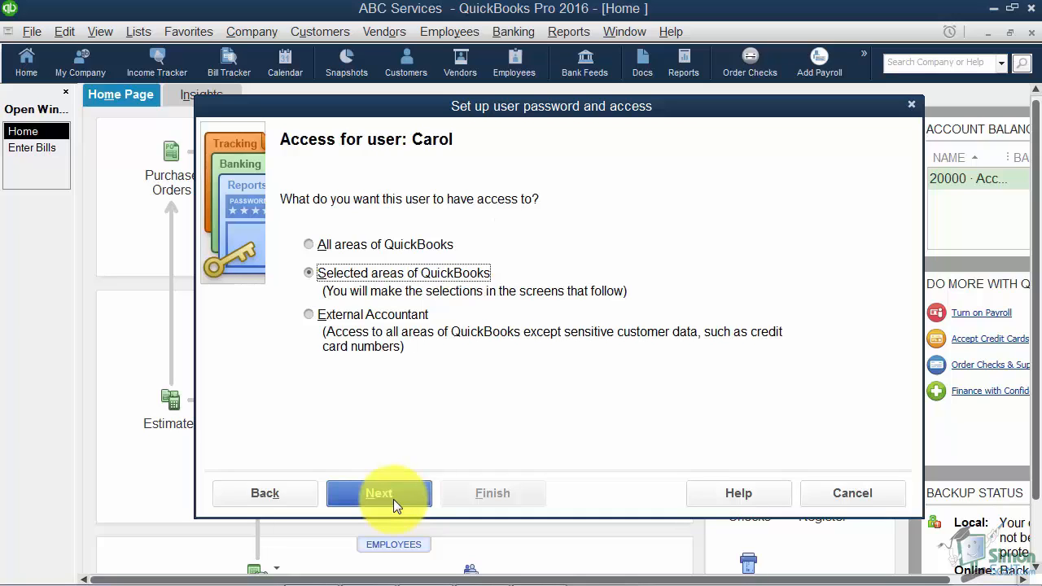
mouse_move(457, 246)
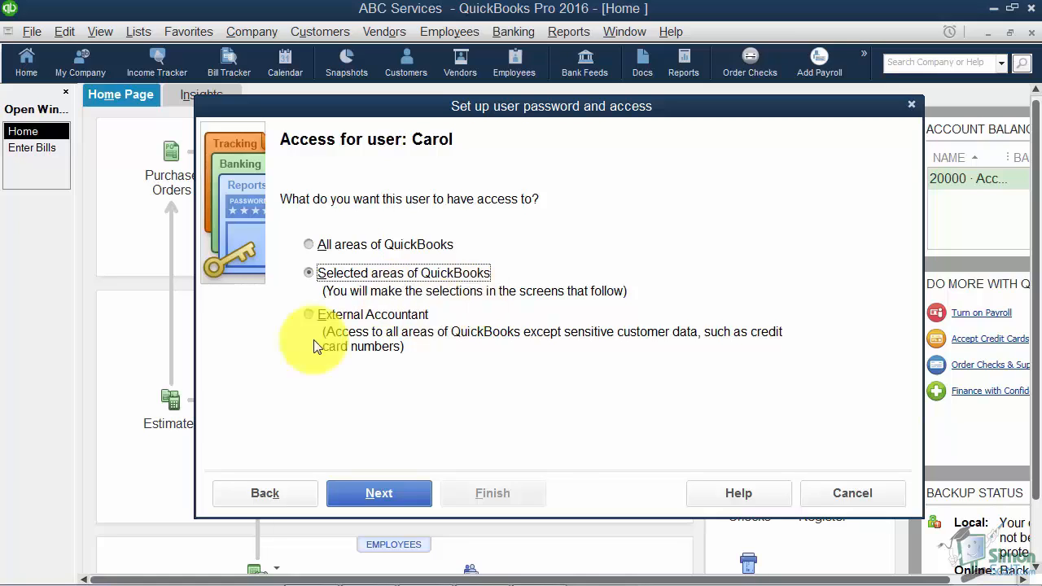
mouse_move(285, 352)
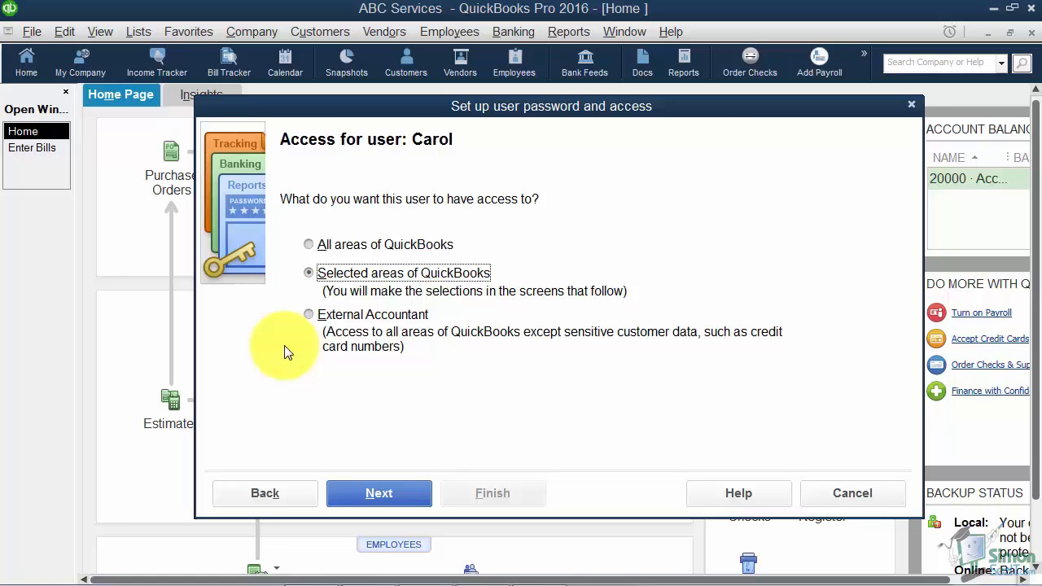
mouse_move(543, 346)
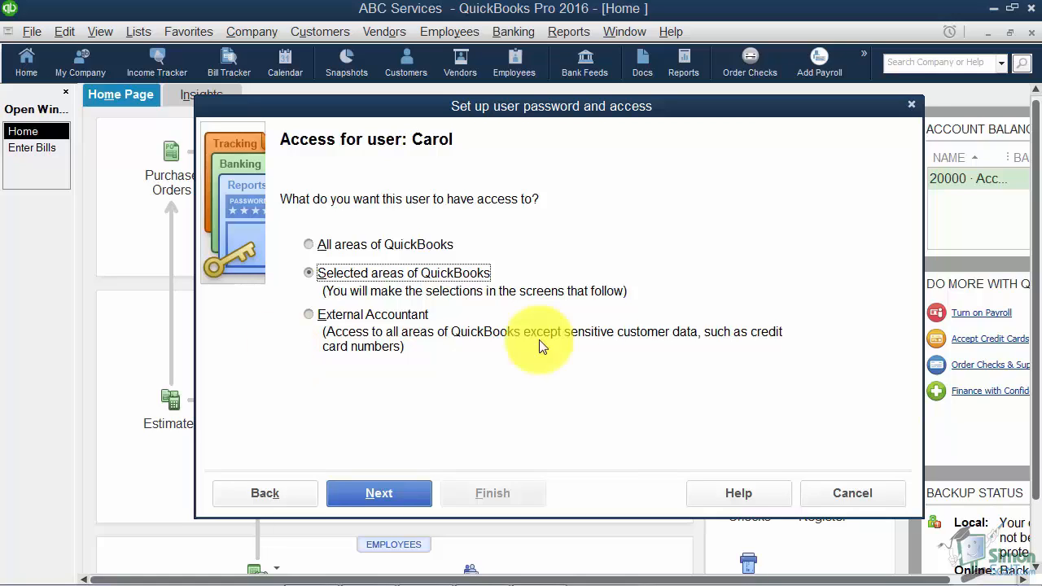
mouse_move(659, 346)
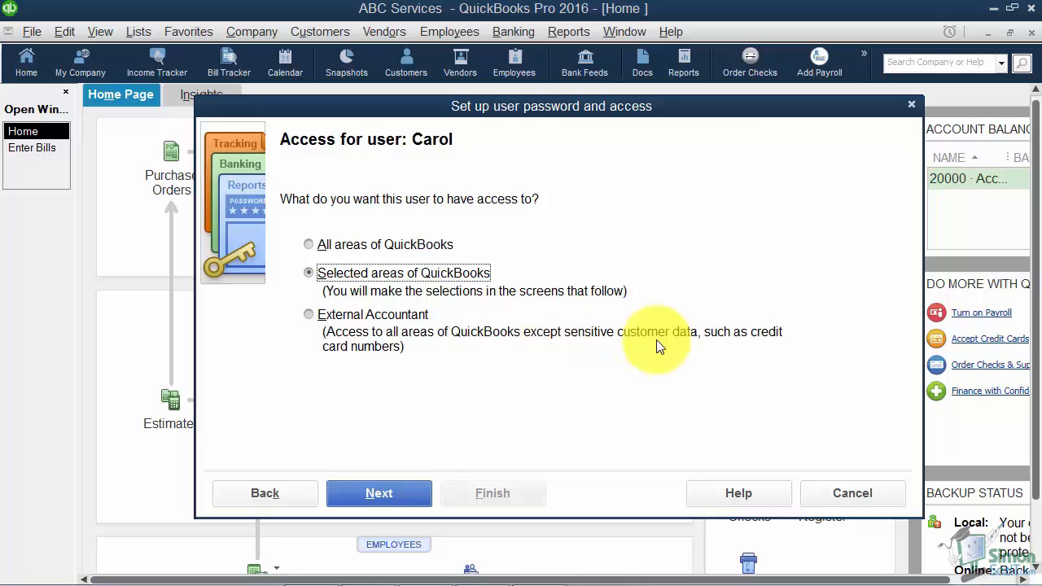
mouse_move(419, 373)
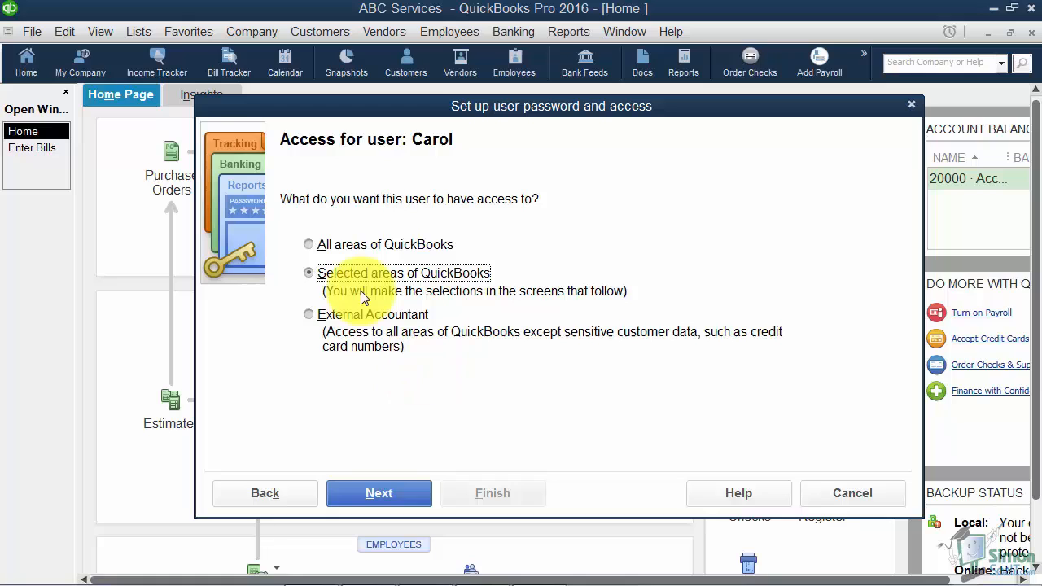
mouse_move(379, 397)
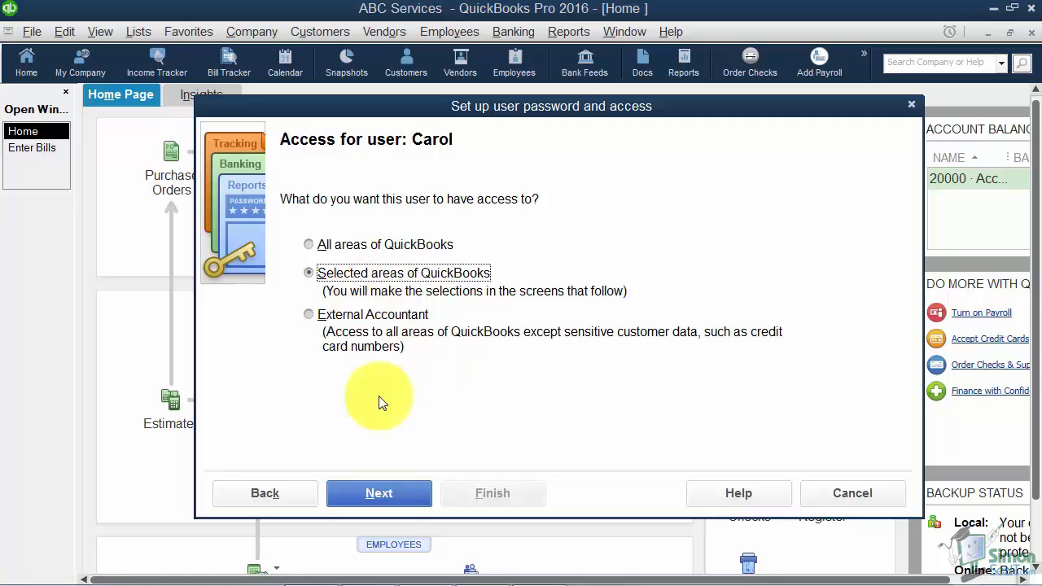
- Leave Sales and Accounts Receivable unset; grant Full Access to Purchases and Accounts Payable
click(379, 492)
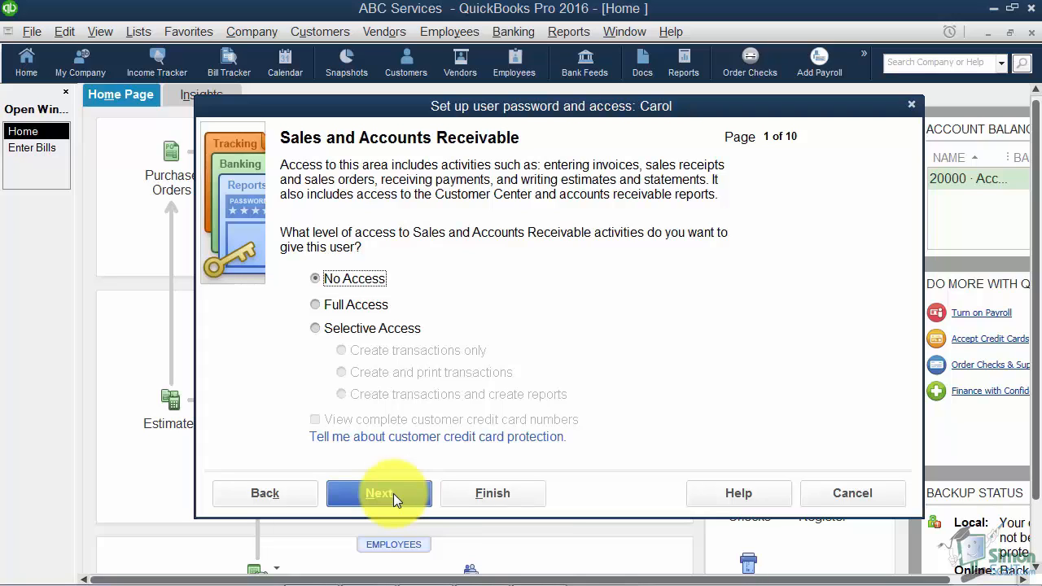
mouse_move(479, 301)
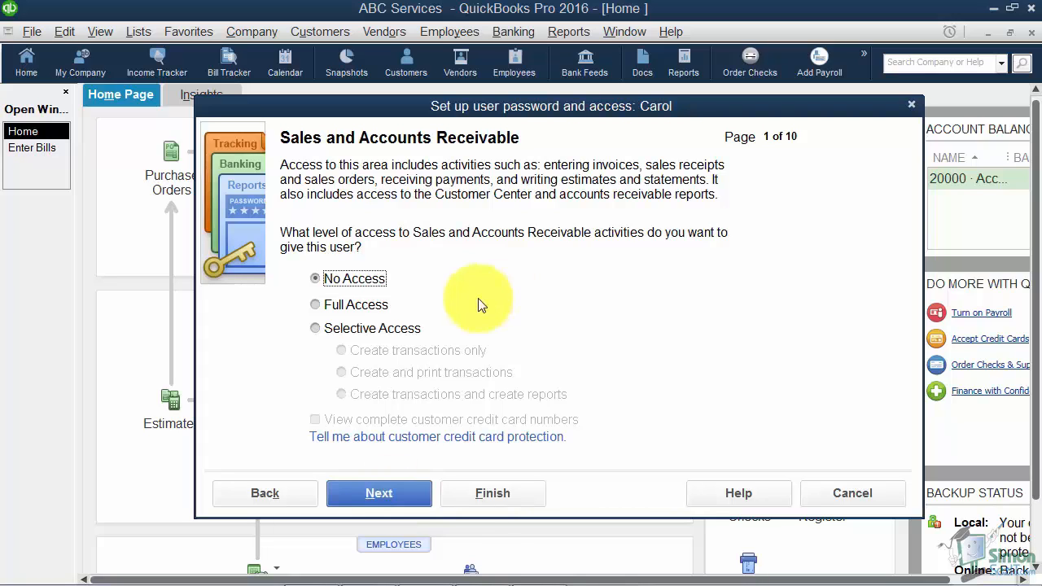
mouse_move(415, 224)
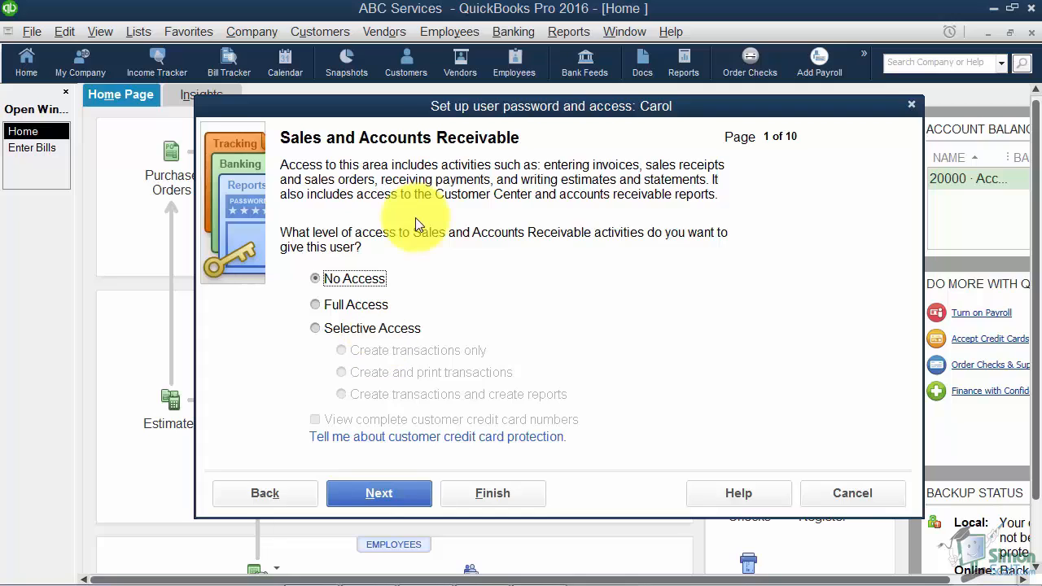
mouse_move(471, 149)
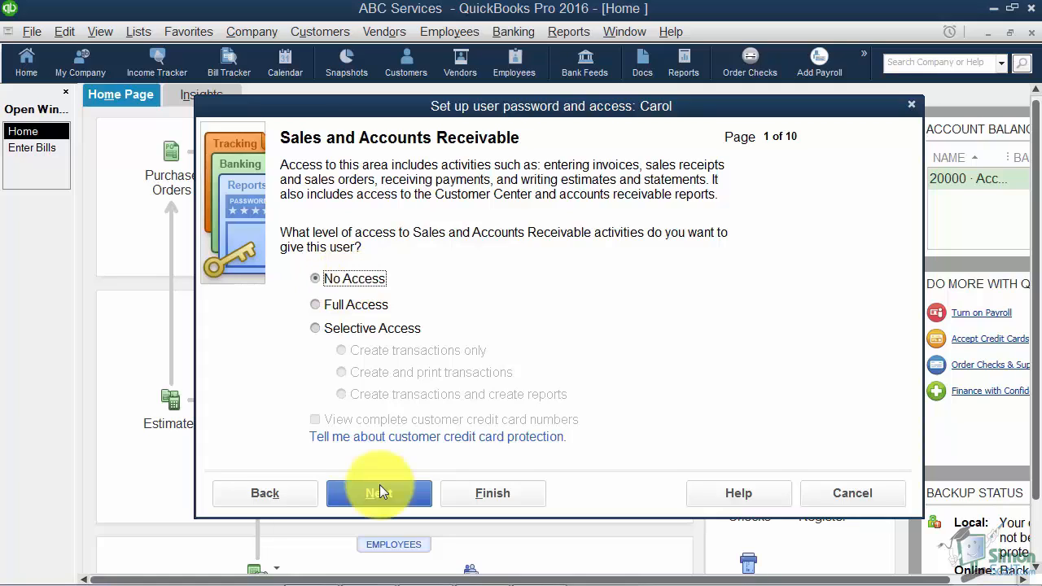
click(379, 492)
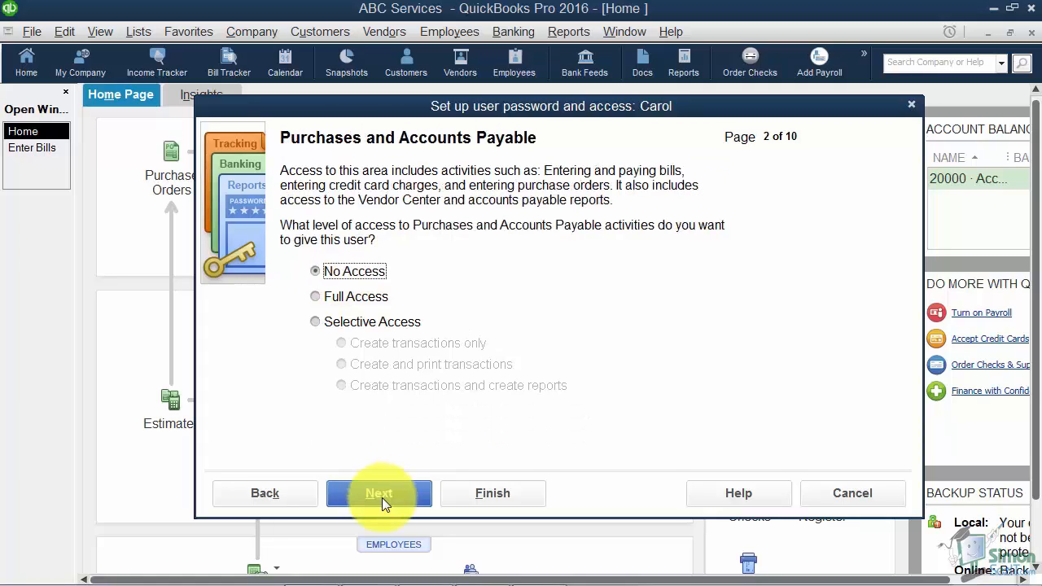
mouse_move(359, 153)
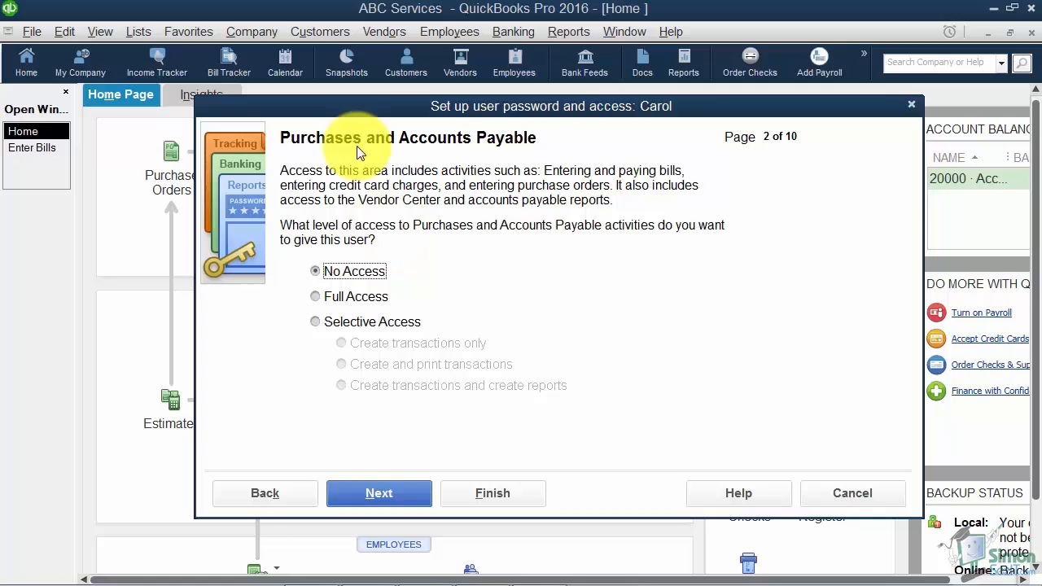
mouse_move(456, 146)
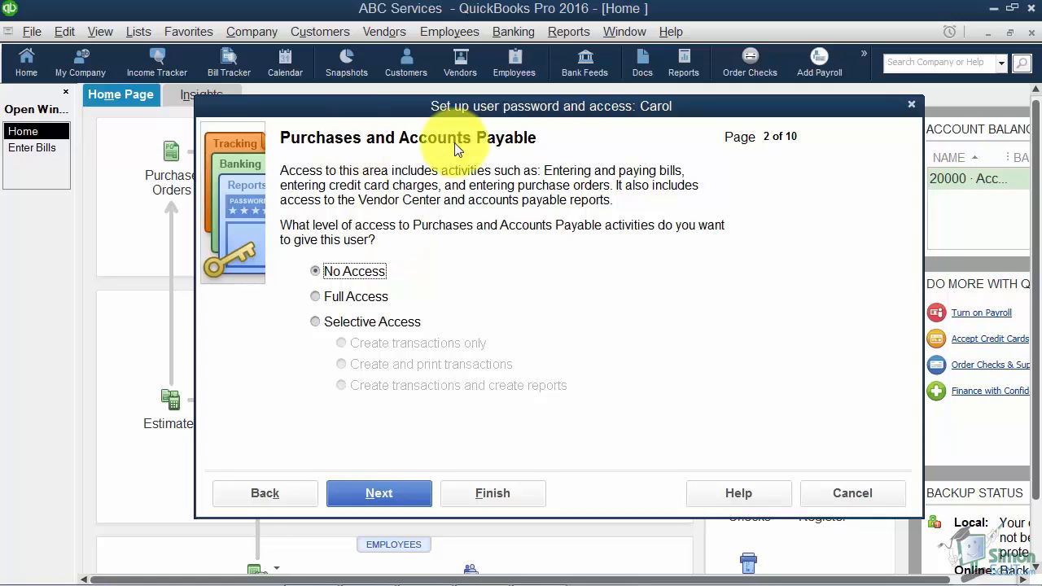
mouse_move(404, 236)
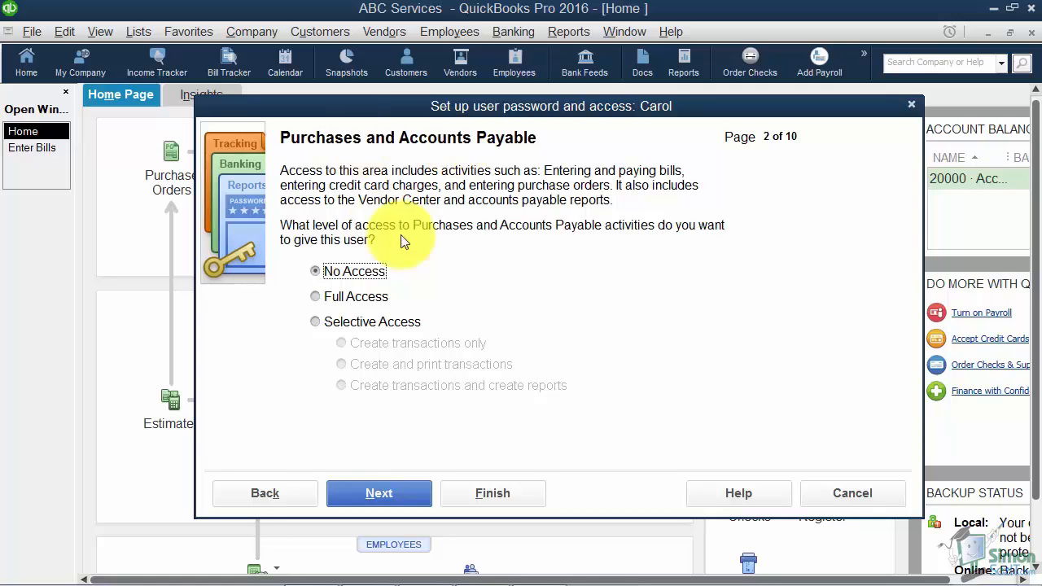
click(315, 296)
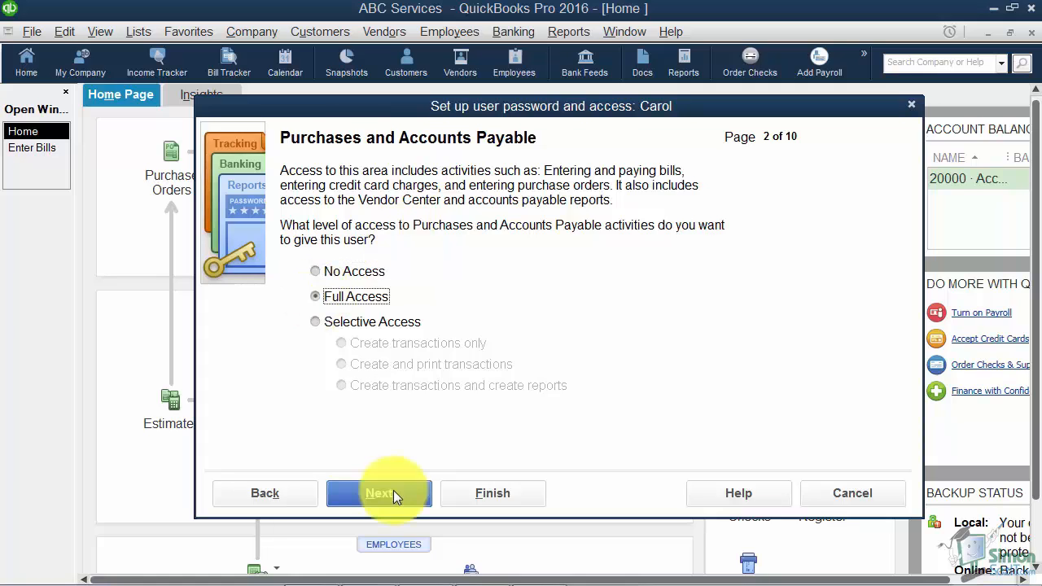
- Keep No Access for checking, credit cards, inventory, time tracking, payroll and sensitive accounting
click(379, 492)
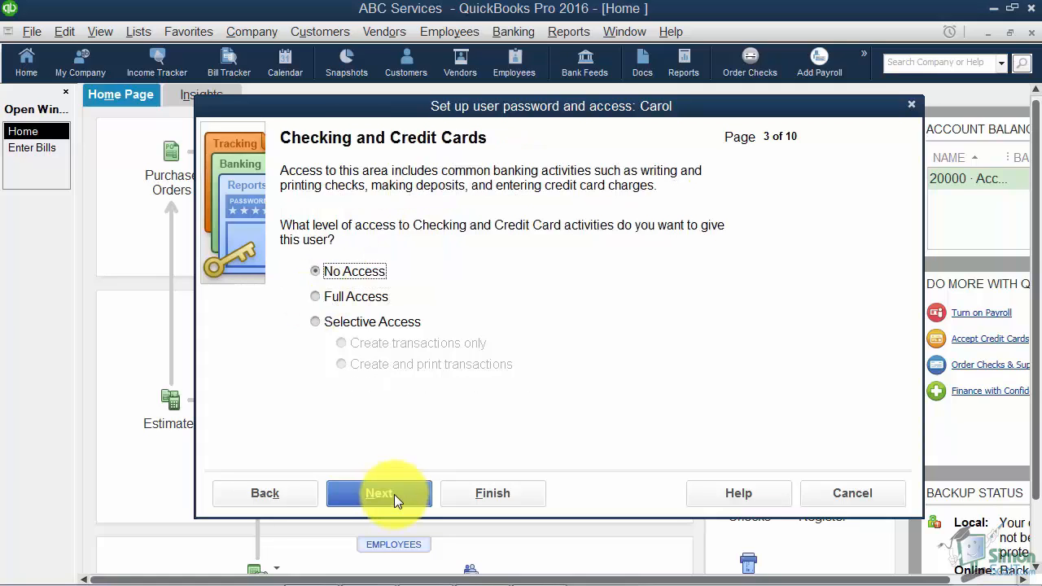
mouse_move(440, 301)
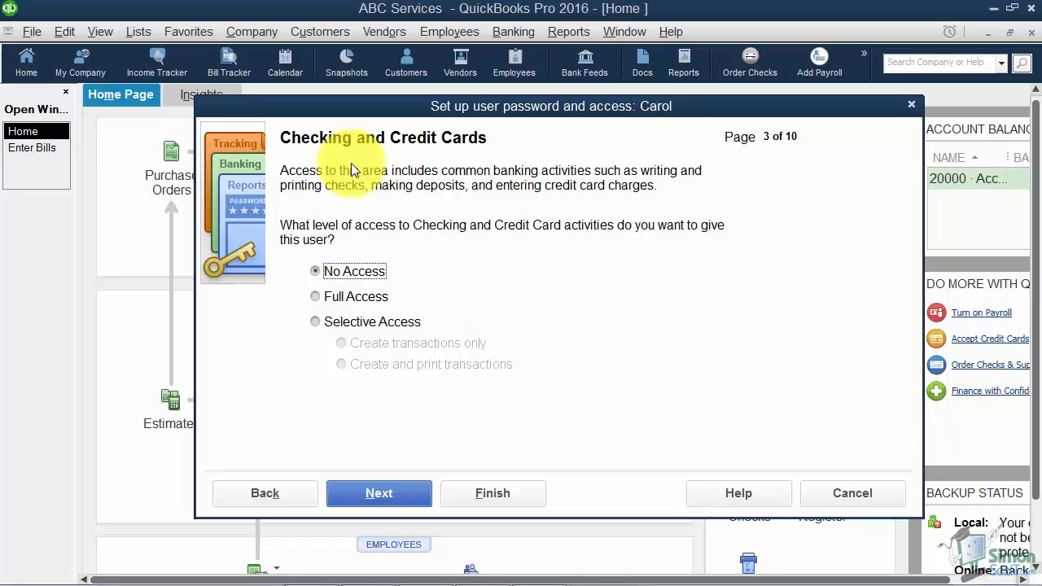
mouse_move(427, 146)
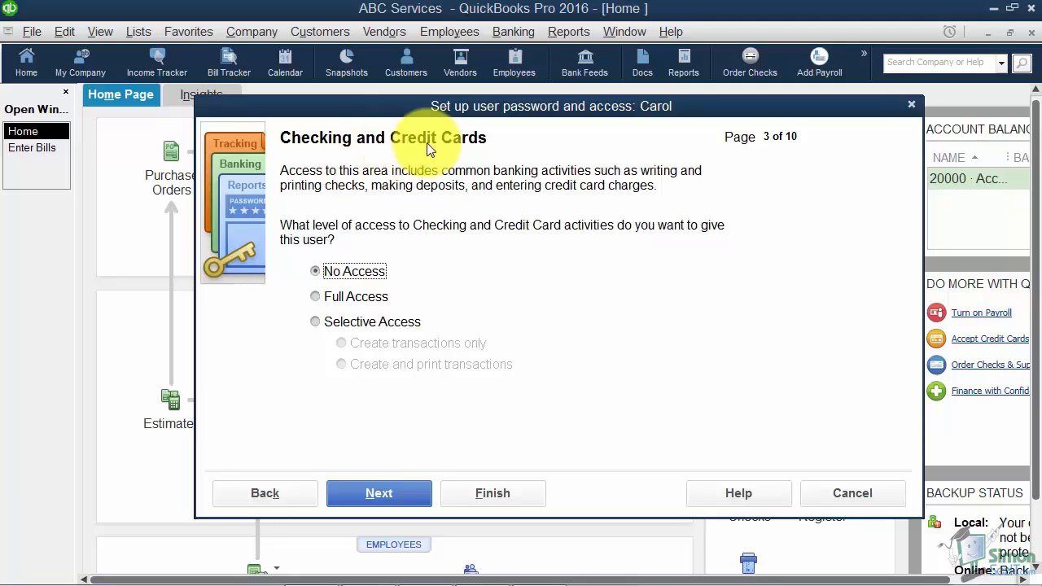
click(378, 493)
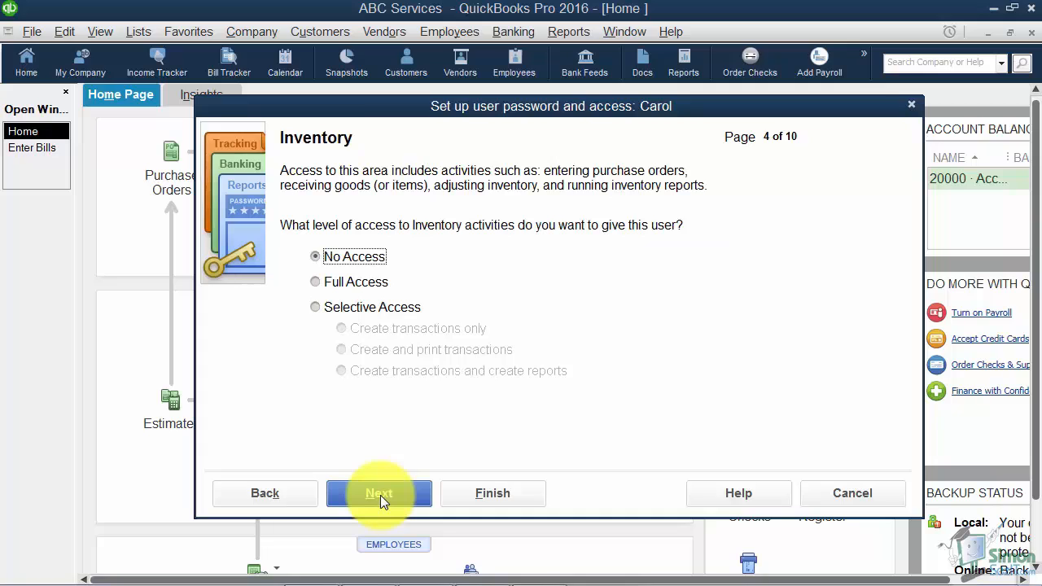
click(379, 494)
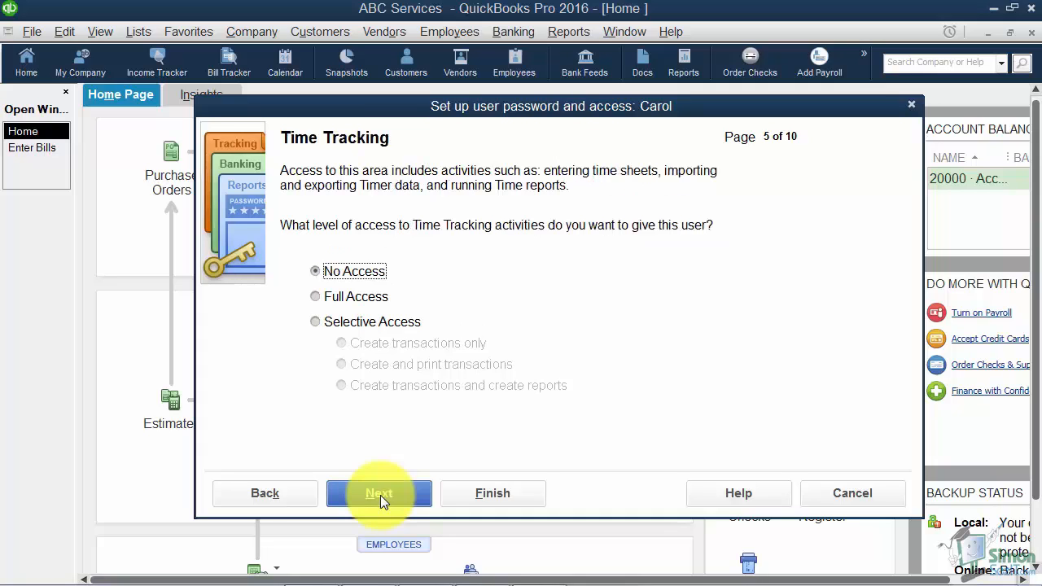
click(378, 493)
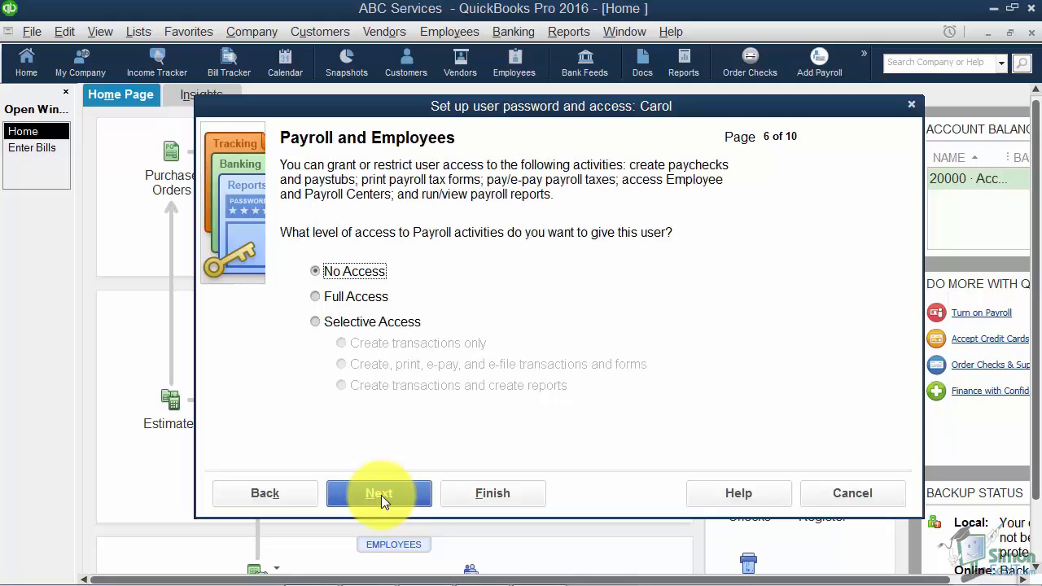
click(378, 494)
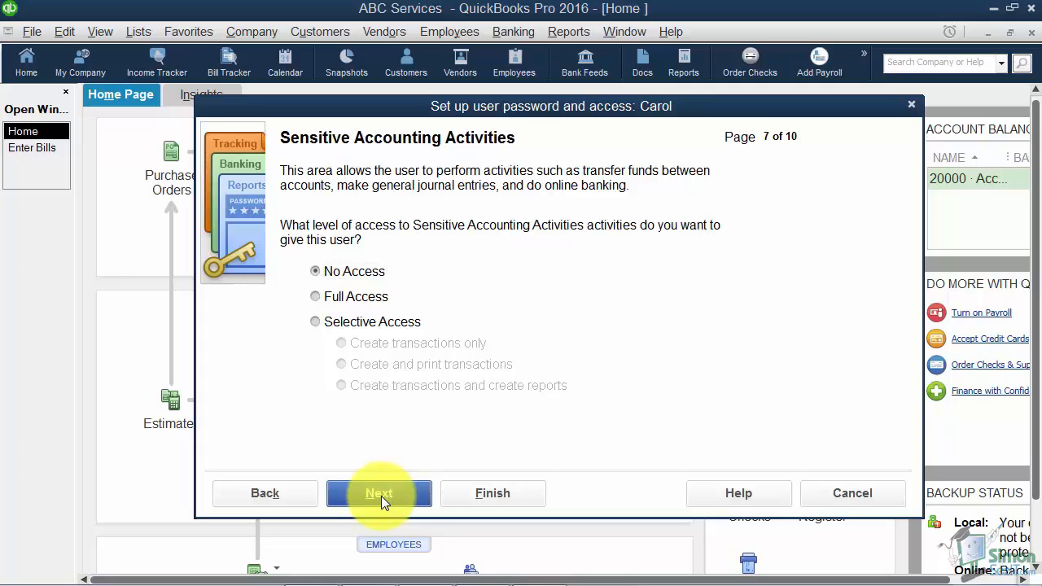
click(380, 494)
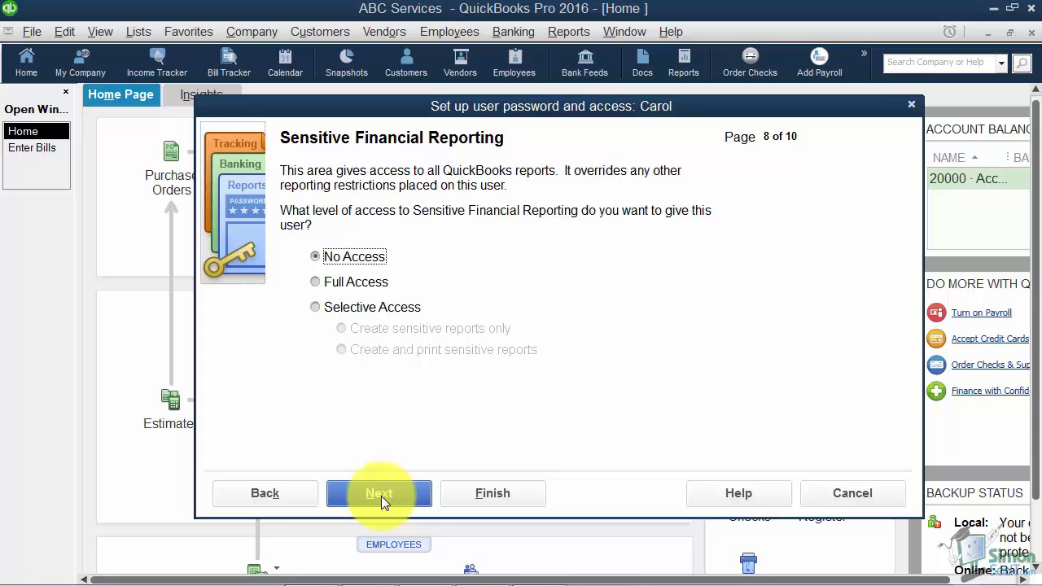
- Allow Carol to change or delete transactions, except those before the closing date
click(379, 493)
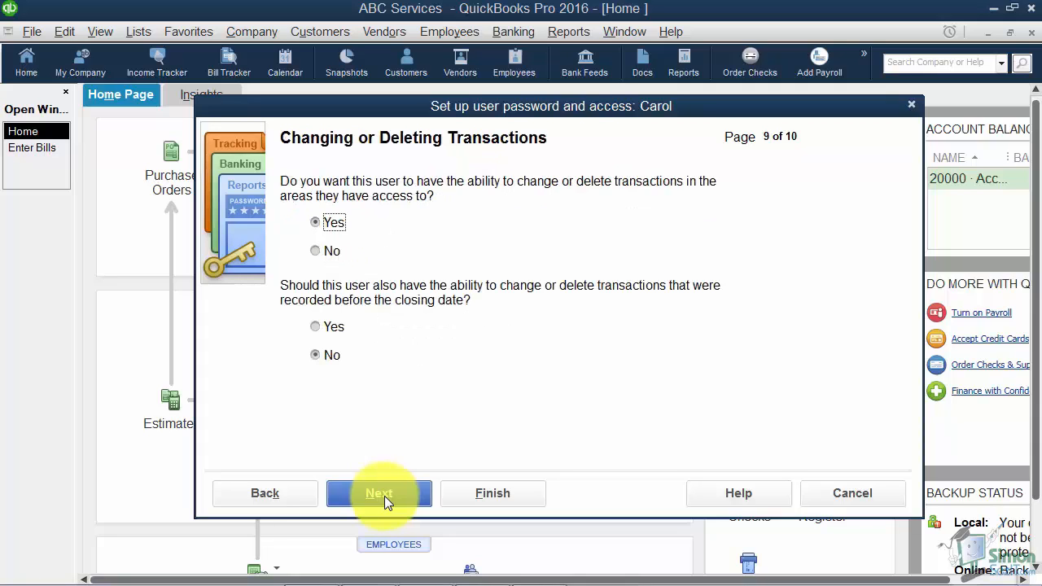
mouse_move(413, 383)
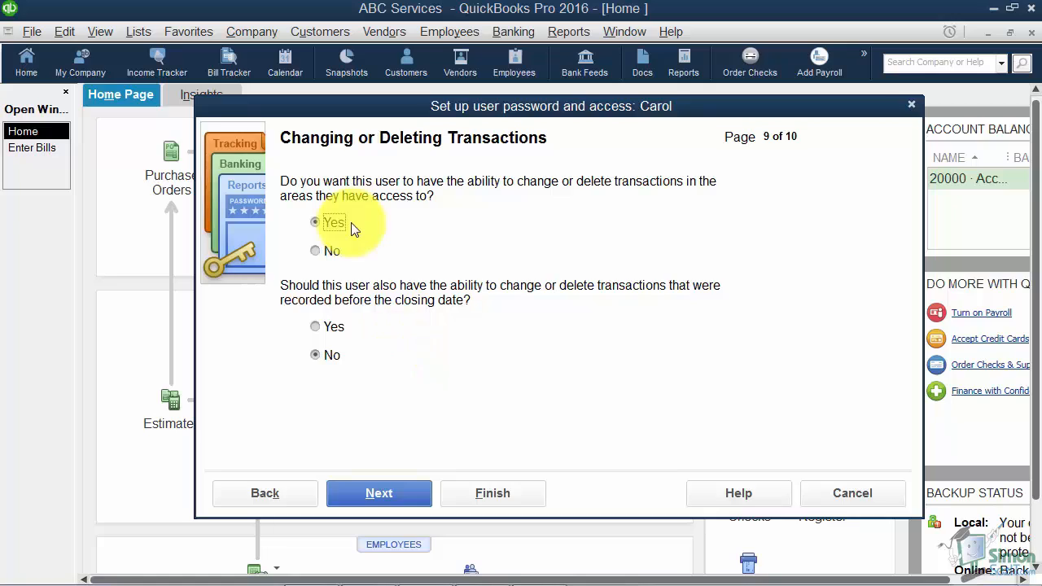
mouse_move(366, 228)
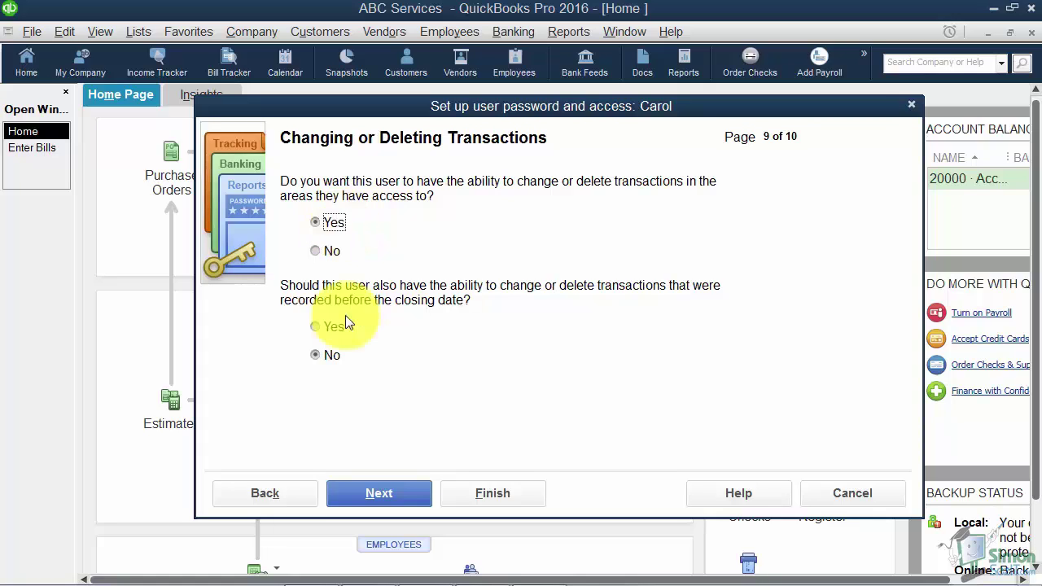
mouse_move(350, 337)
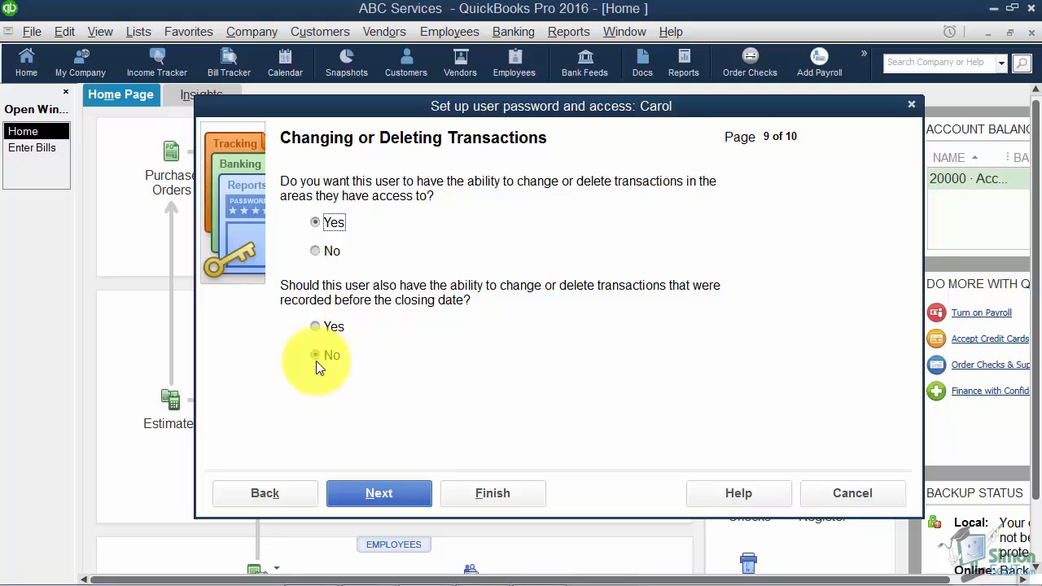
click(315, 354)
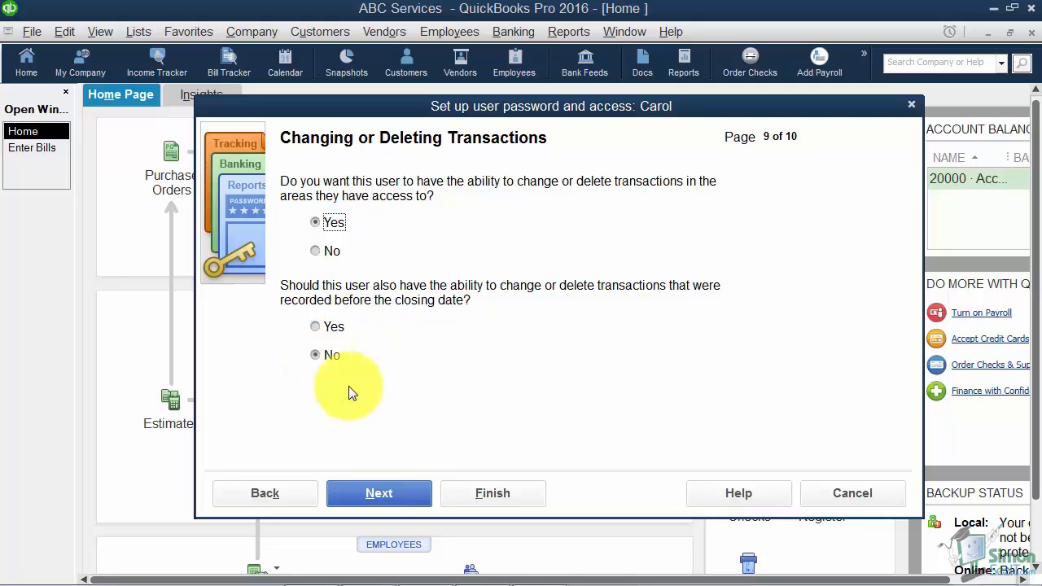
- Review Carol's access summary and finish creating her user account
click(379, 493)
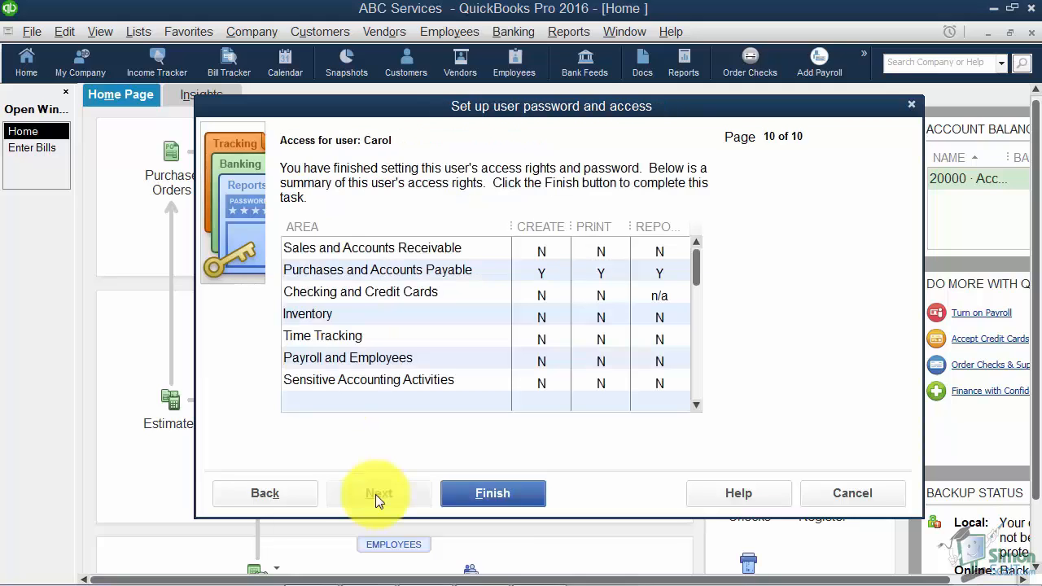
mouse_move(591, 216)
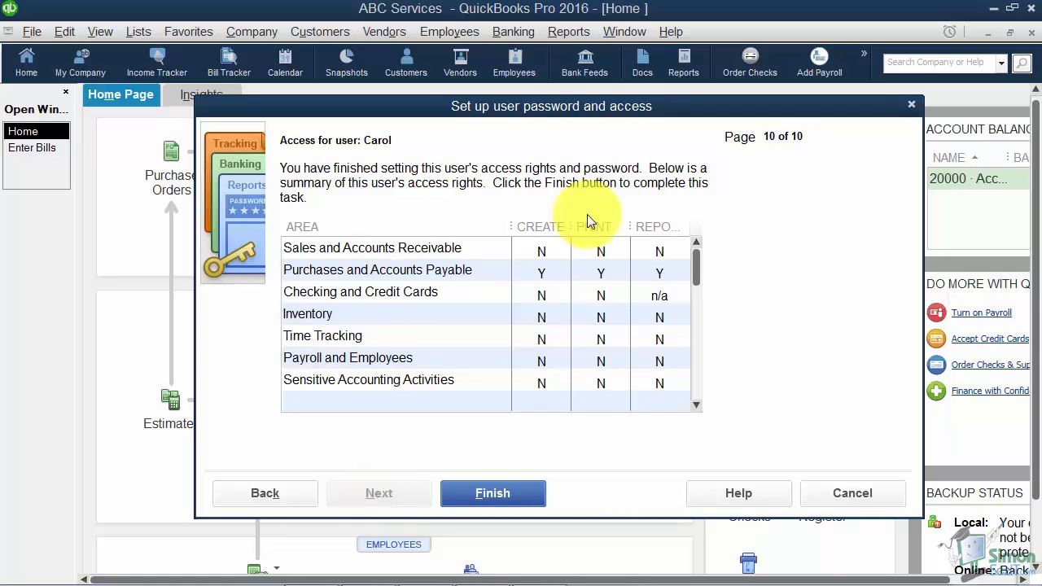
mouse_move(583, 399)
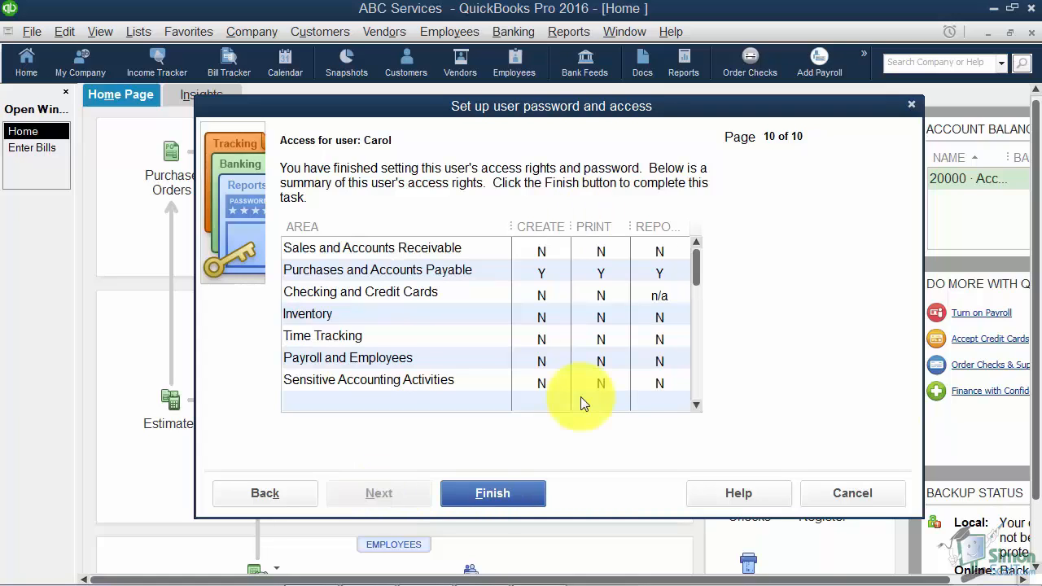
click(492, 492)
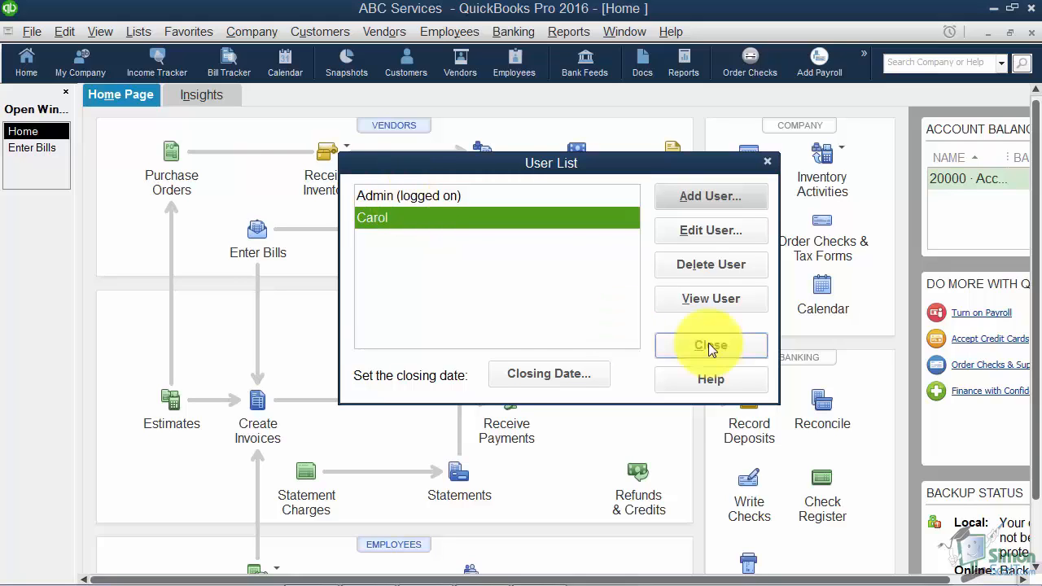
- Close the User List and run File > Close Company/Logoff
click(710, 345)
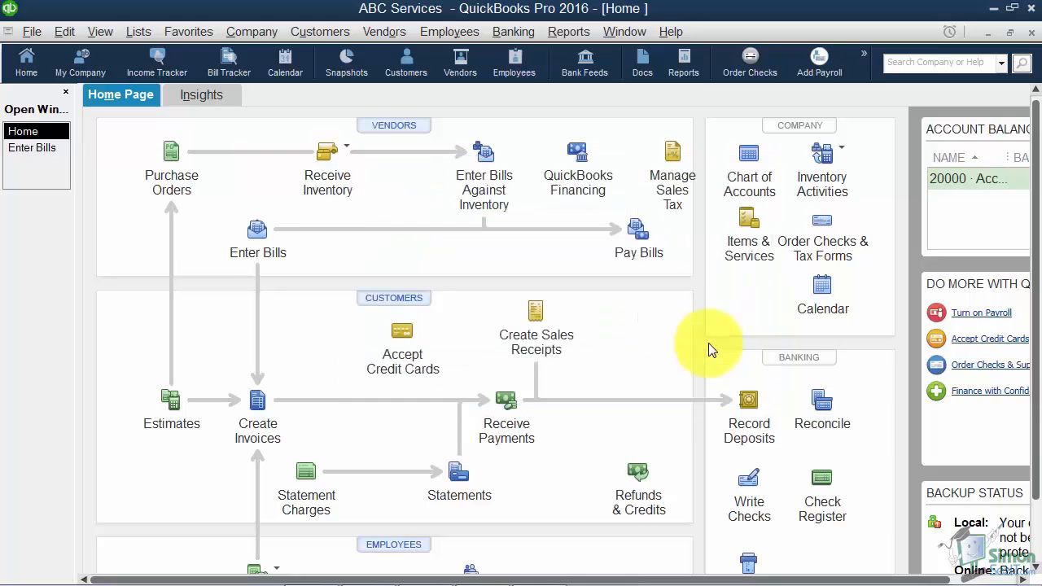
mouse_move(647, 348)
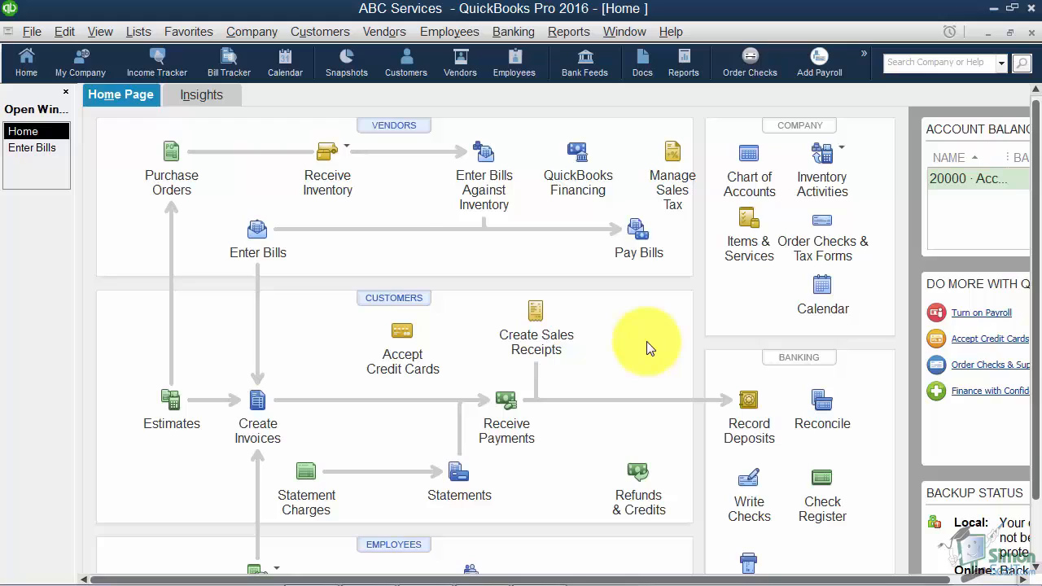
mouse_move(32, 31)
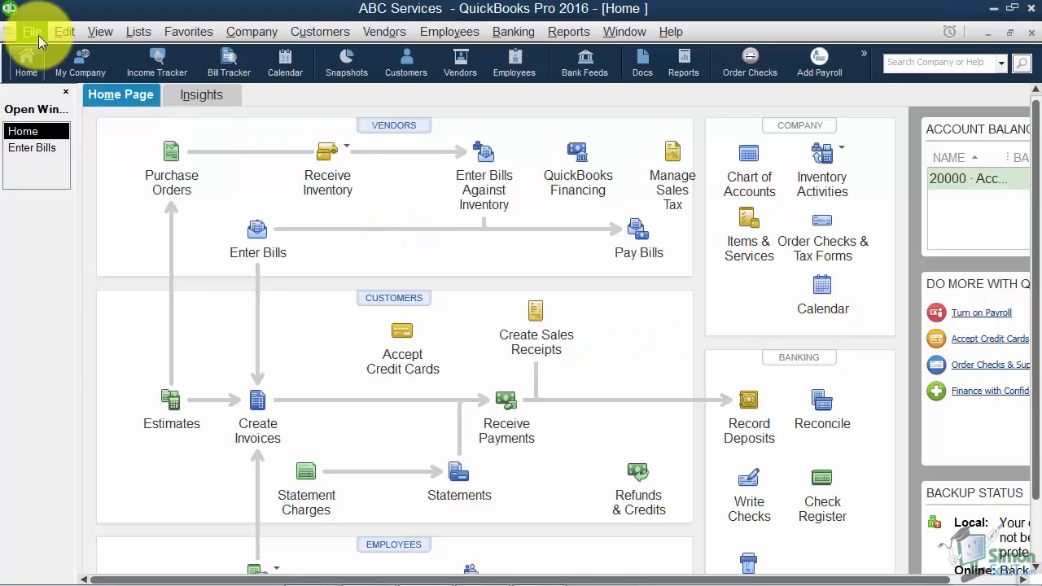
click(32, 31)
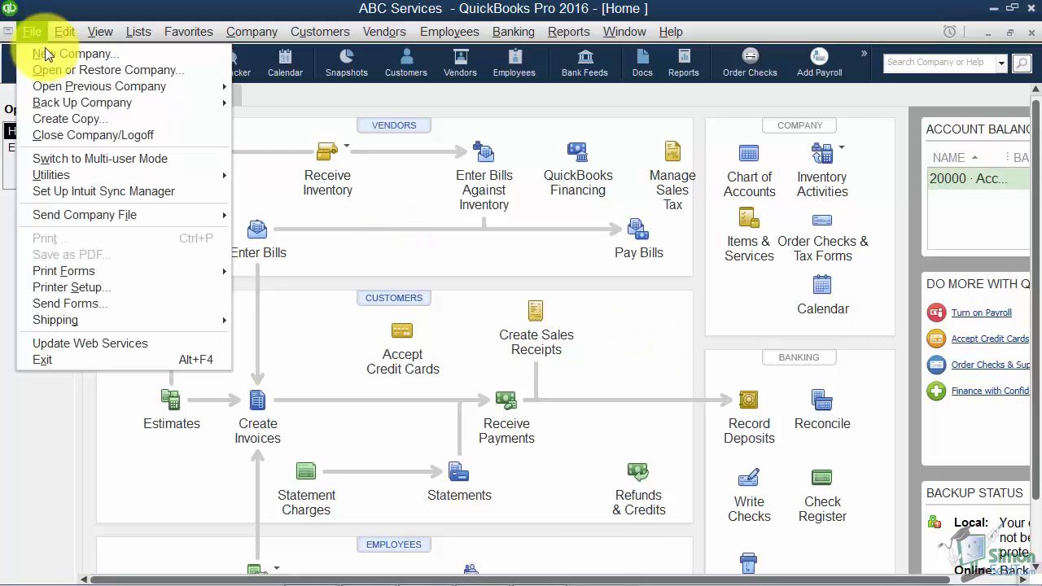
mouse_move(85, 135)
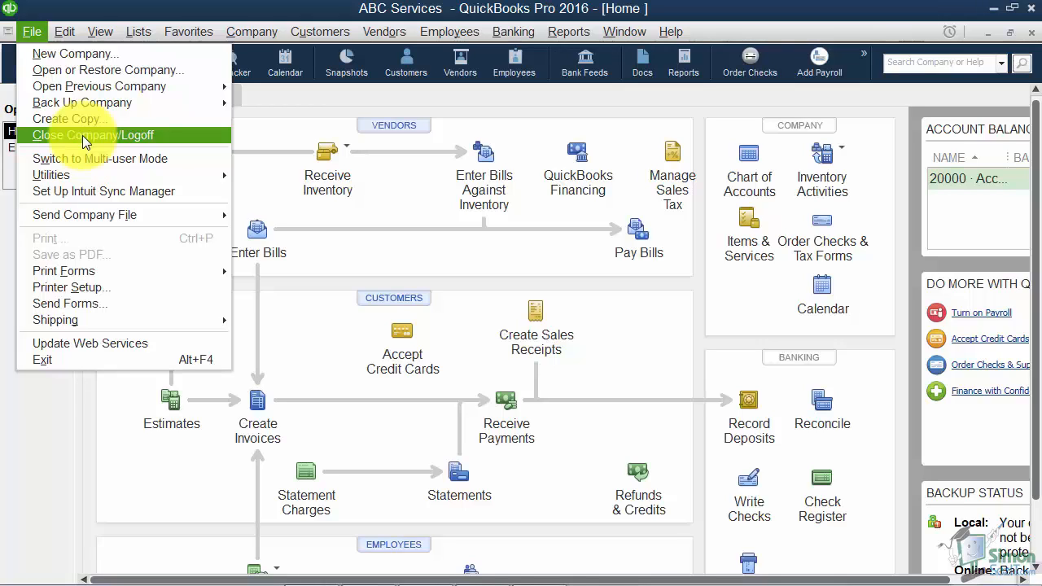
click(93, 135)
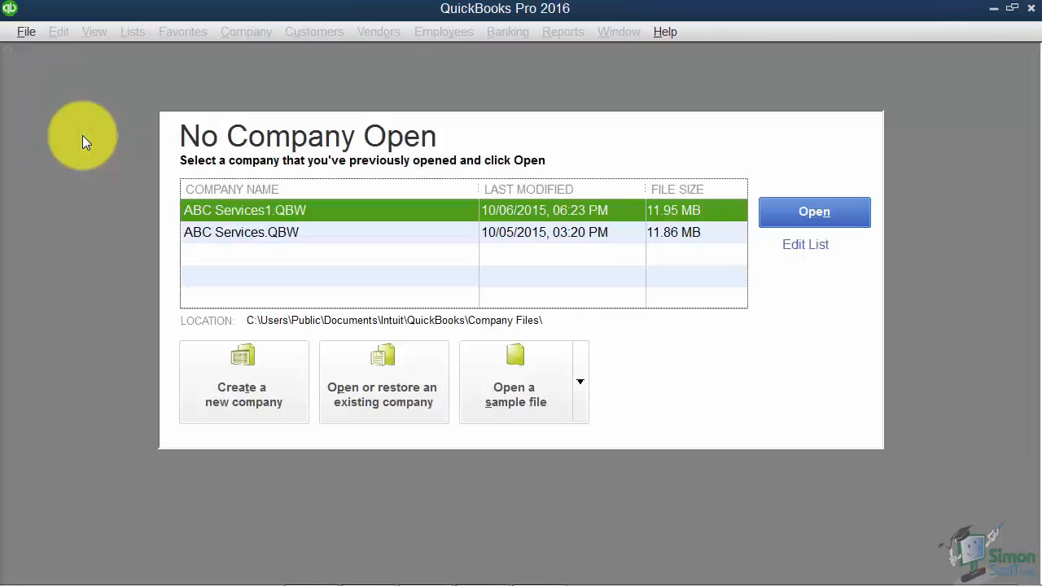
mouse_move(114, 122)
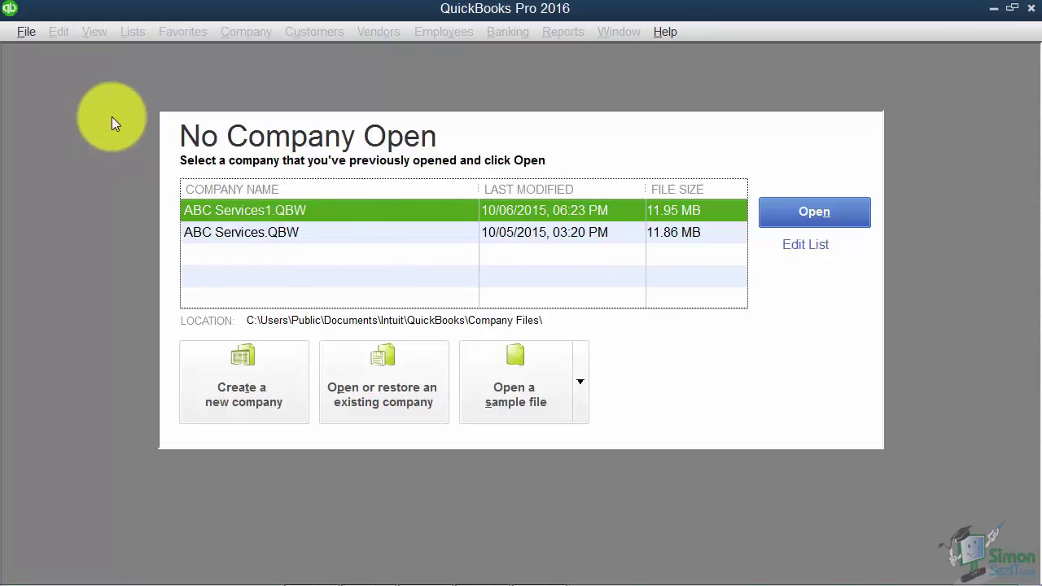
mouse_move(333, 248)
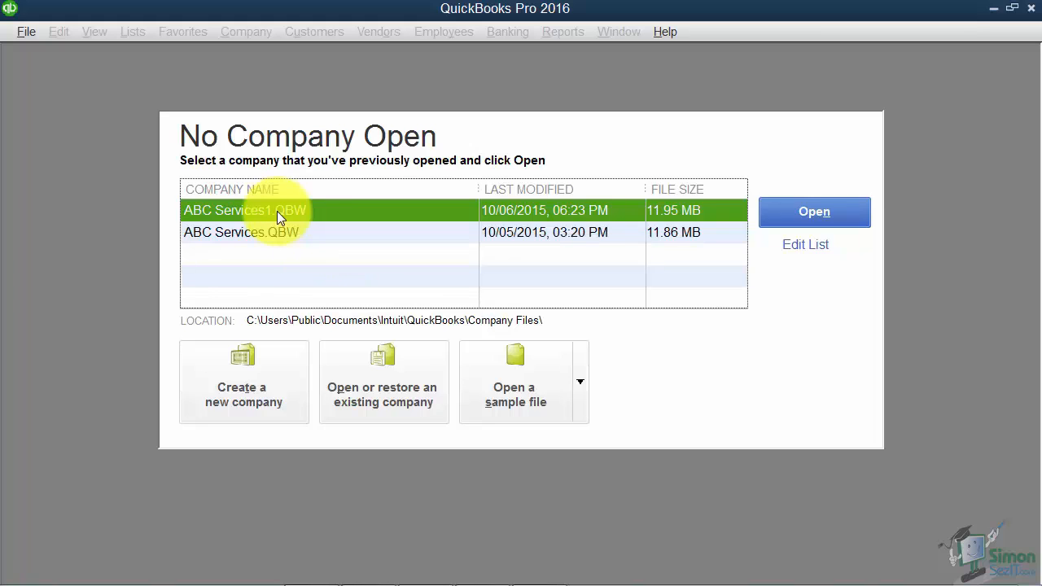
- Reopen ABC Services1.QBW and log in as Carol with her password
click(813, 212)
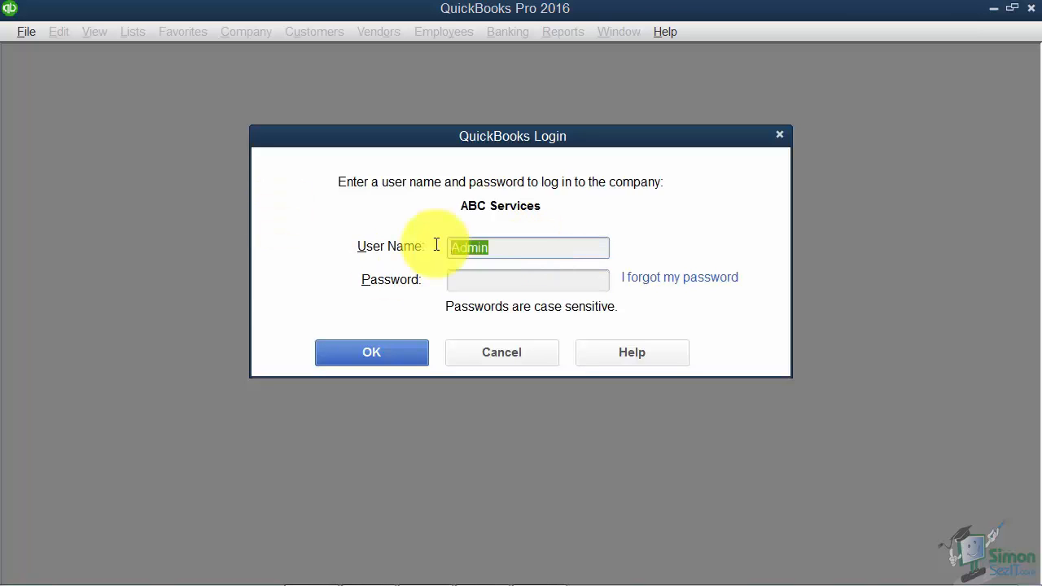
mouse_move(437, 250)
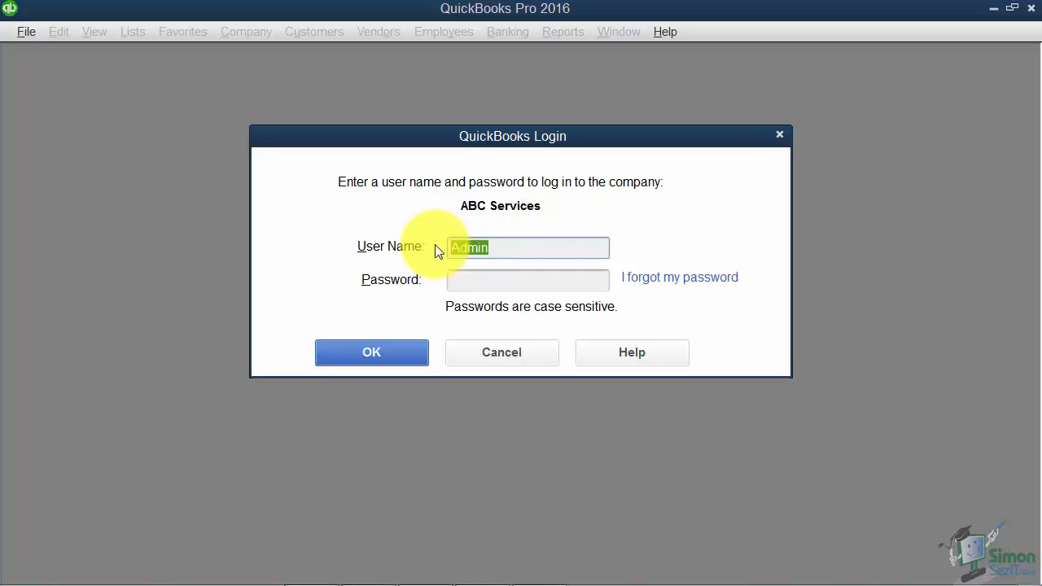
text(Carol)
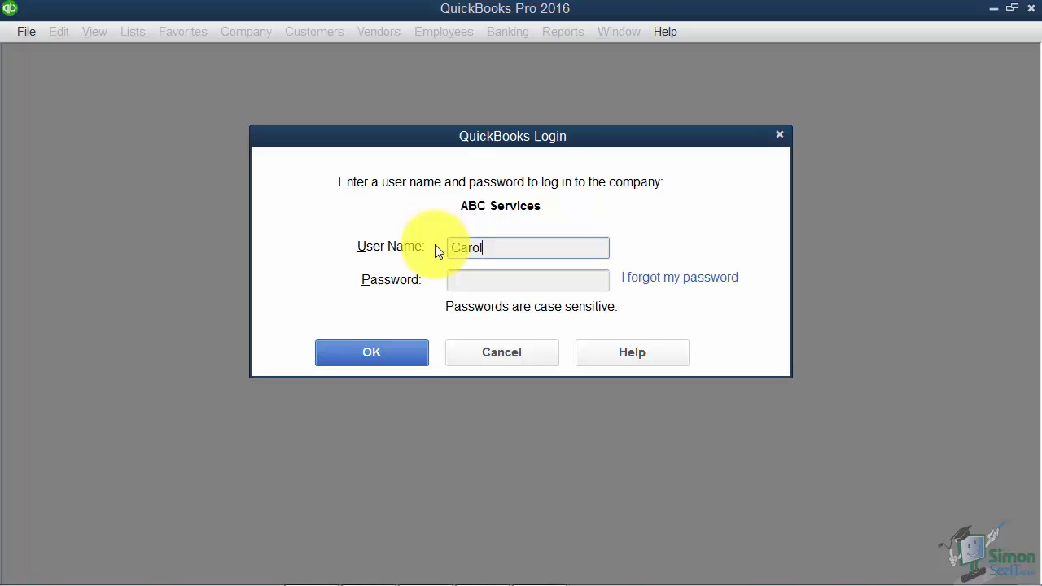
text(•)
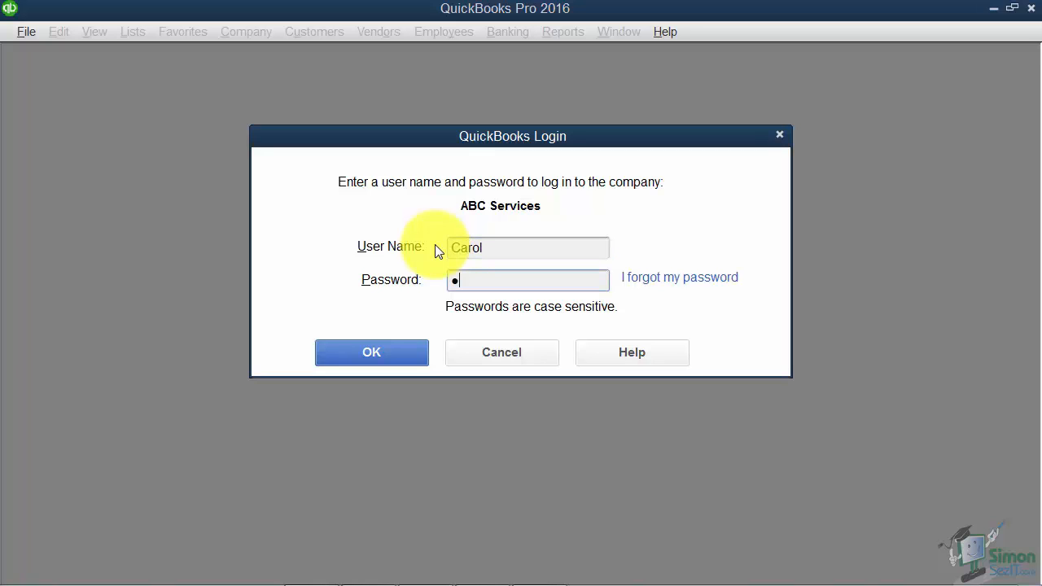
text(password)
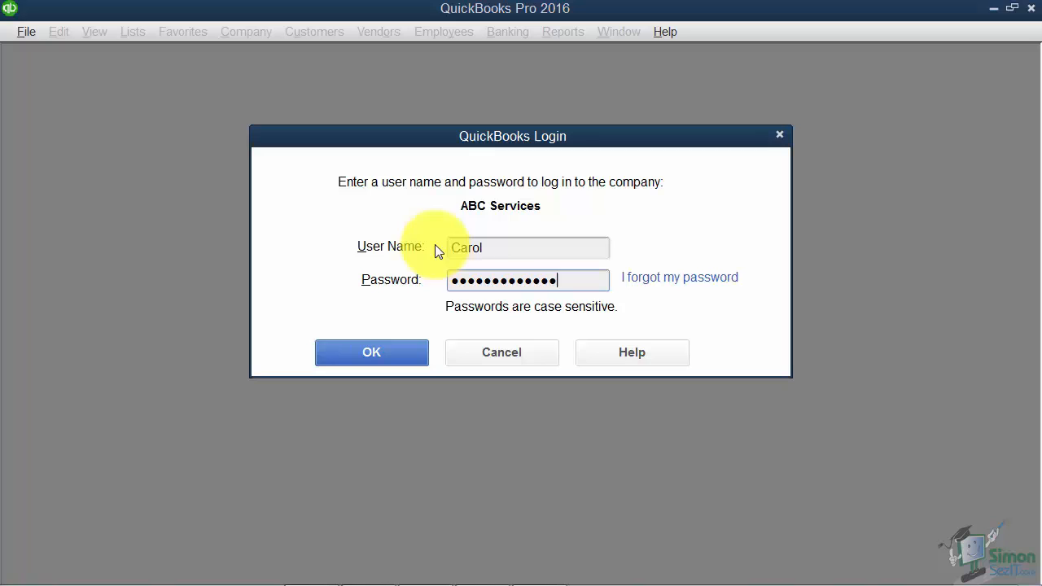
mouse_move(421, 353)
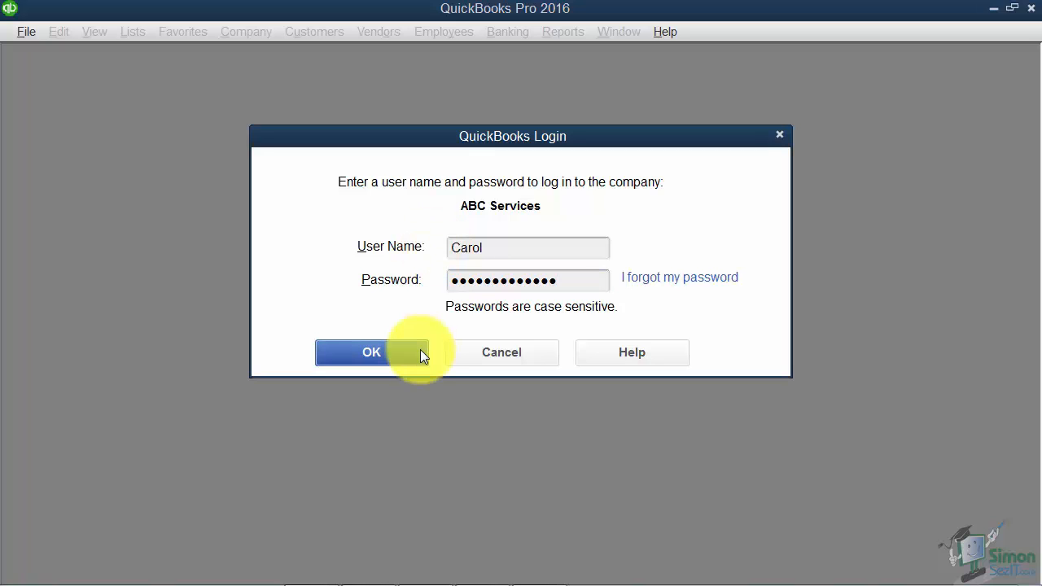
click(371, 352)
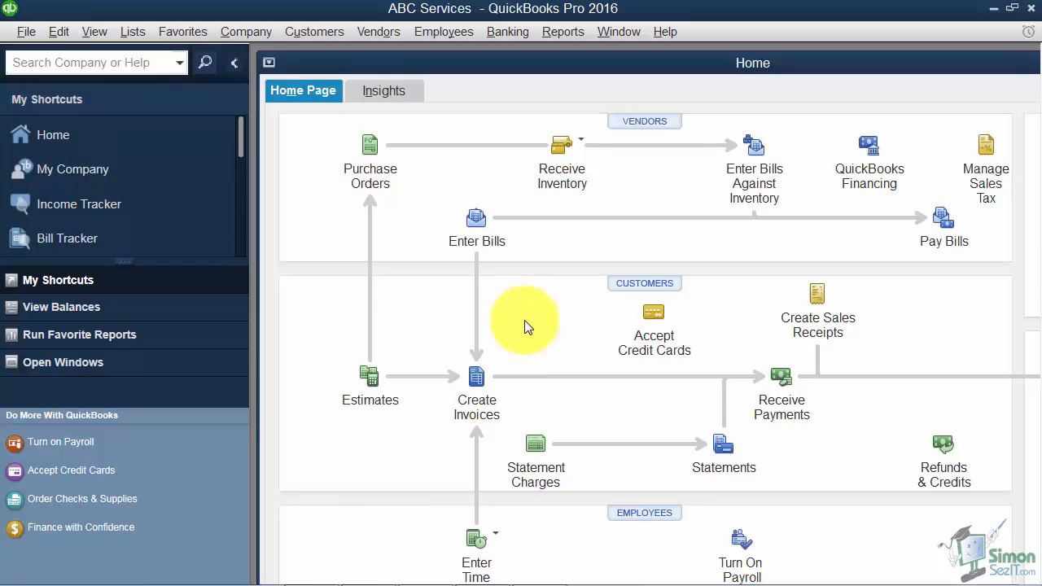
mouse_move(373, 297)
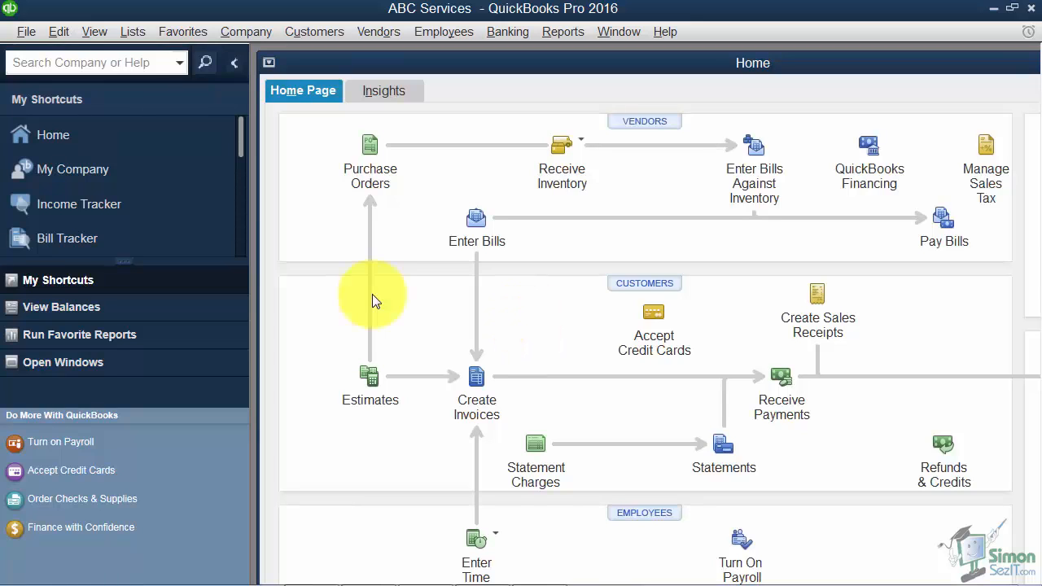
mouse_move(66, 238)
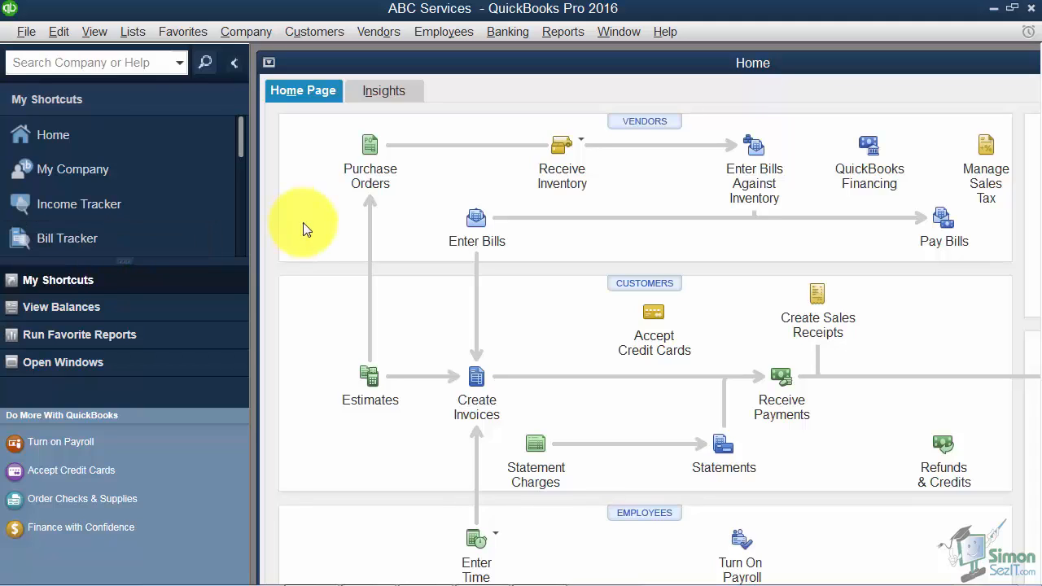
mouse_move(268, 167)
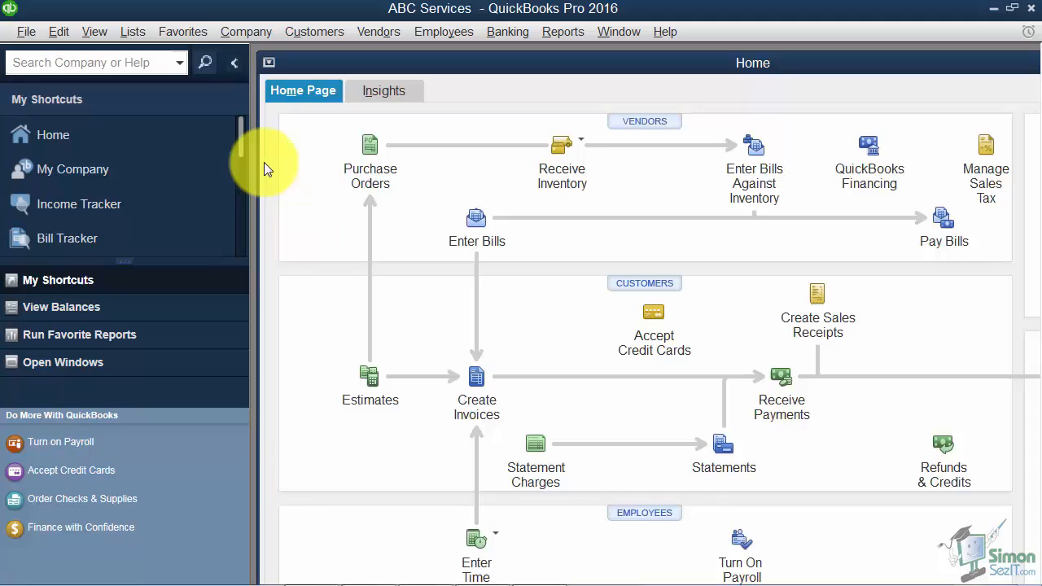
mouse_move(235, 64)
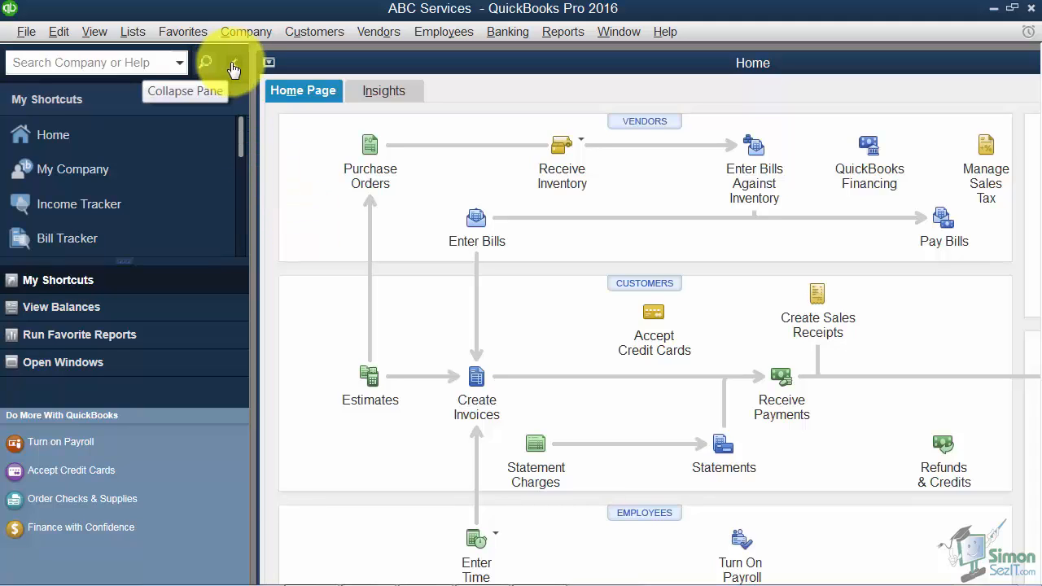
- As Carol, attempt Create Invoices and dismiss the Sales and Accounts Receivable permission warning
click(233, 67)
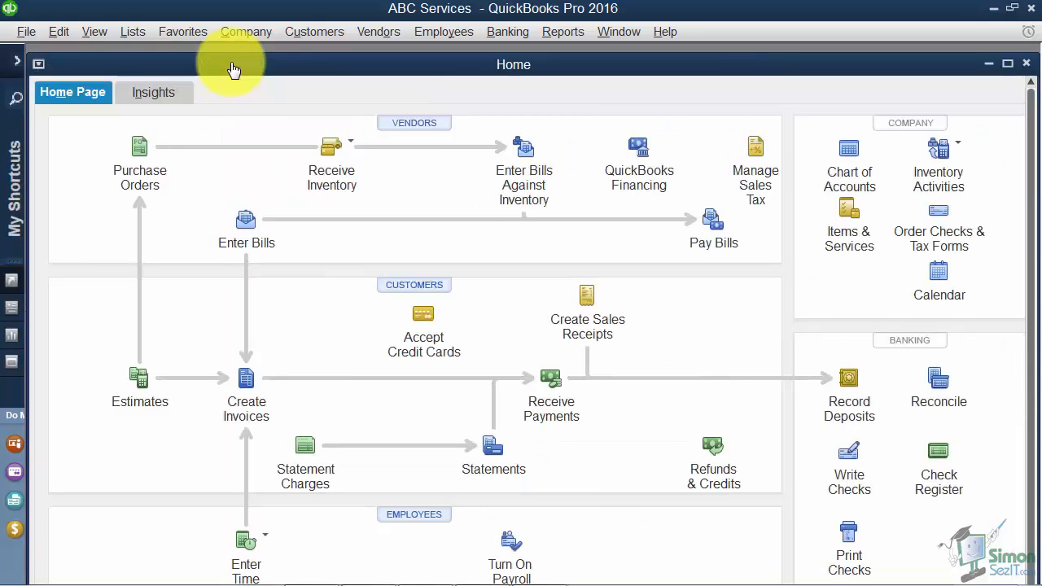
mouse_move(203, 314)
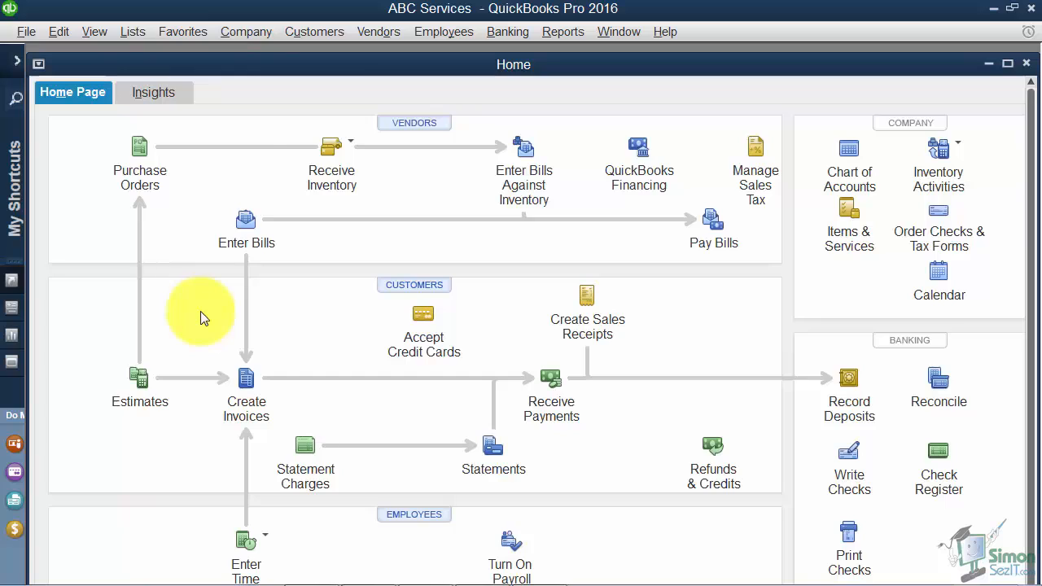
mouse_move(416, 224)
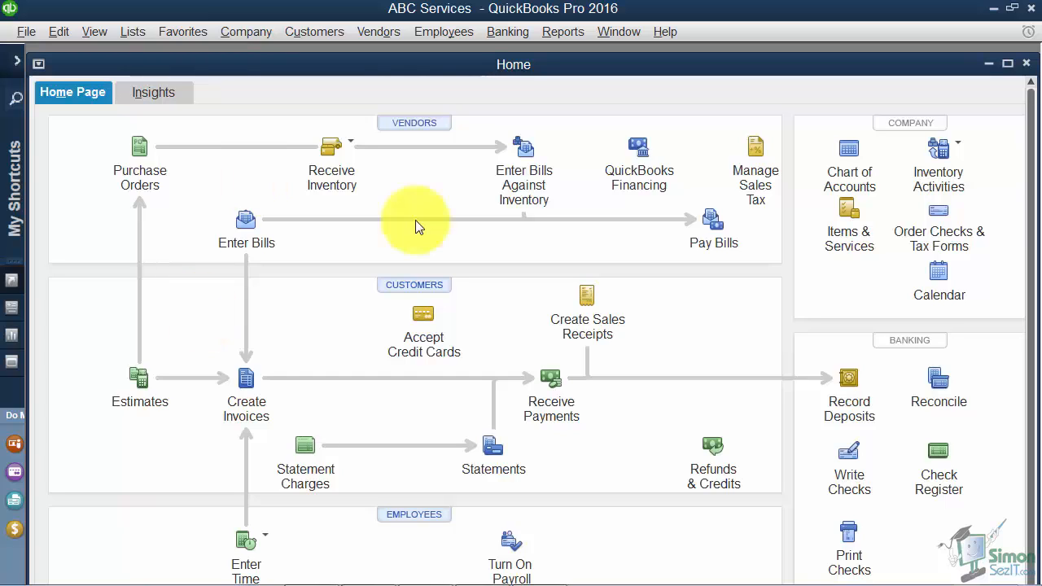
mouse_move(710, 230)
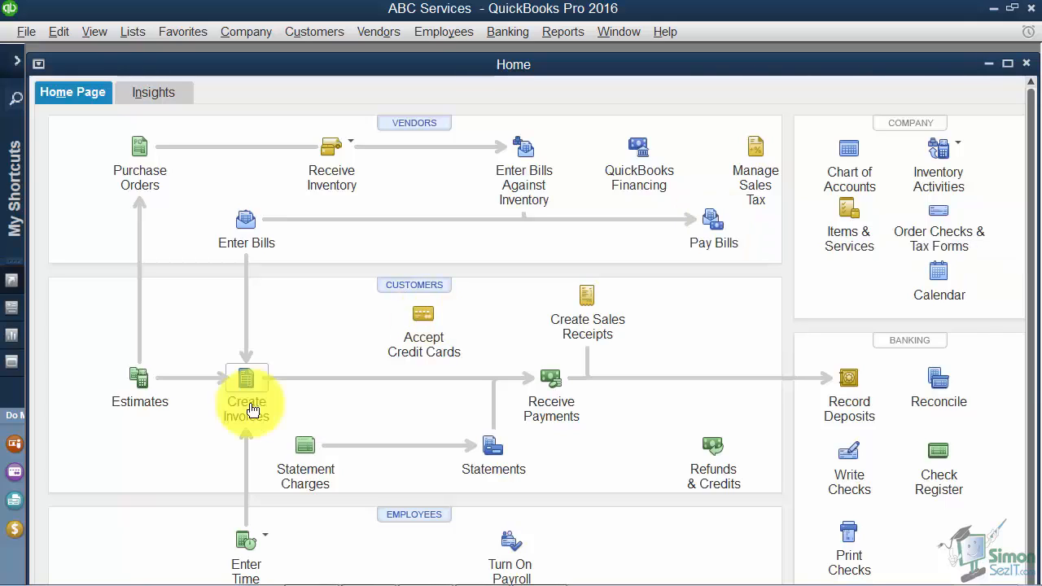
mouse_move(247, 390)
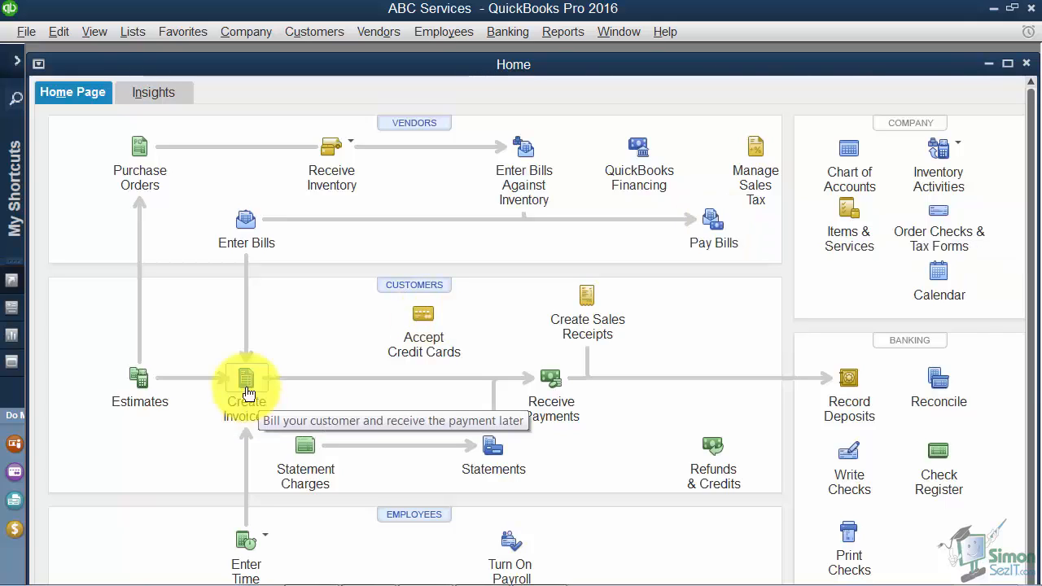
click(246, 387)
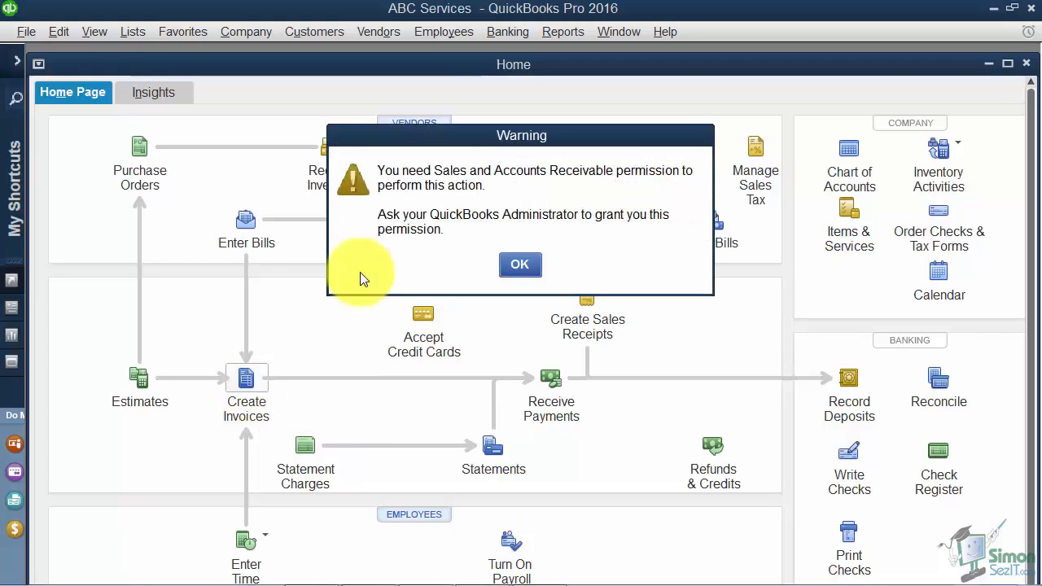
mouse_move(541, 179)
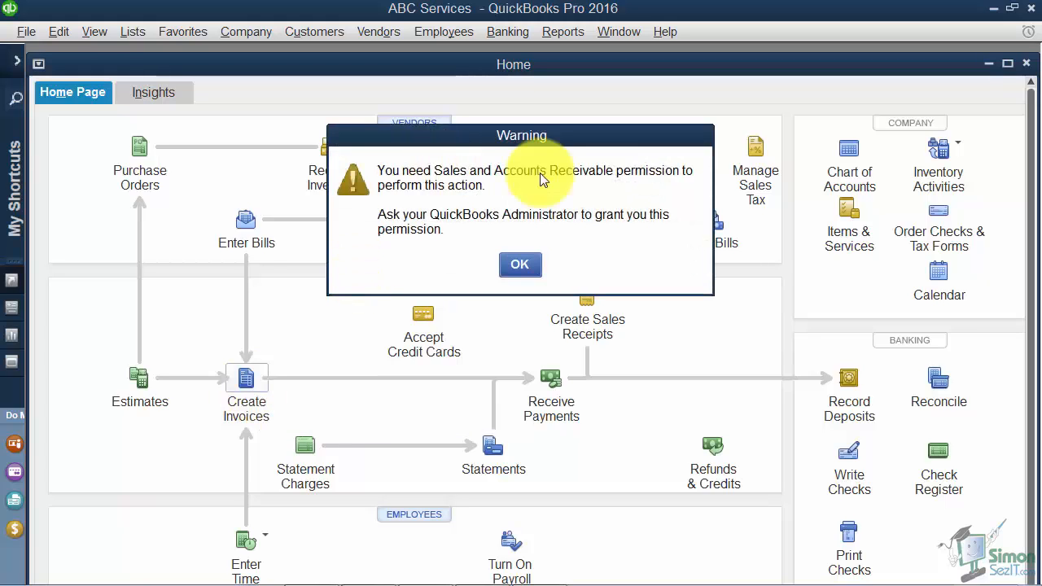
mouse_move(494, 190)
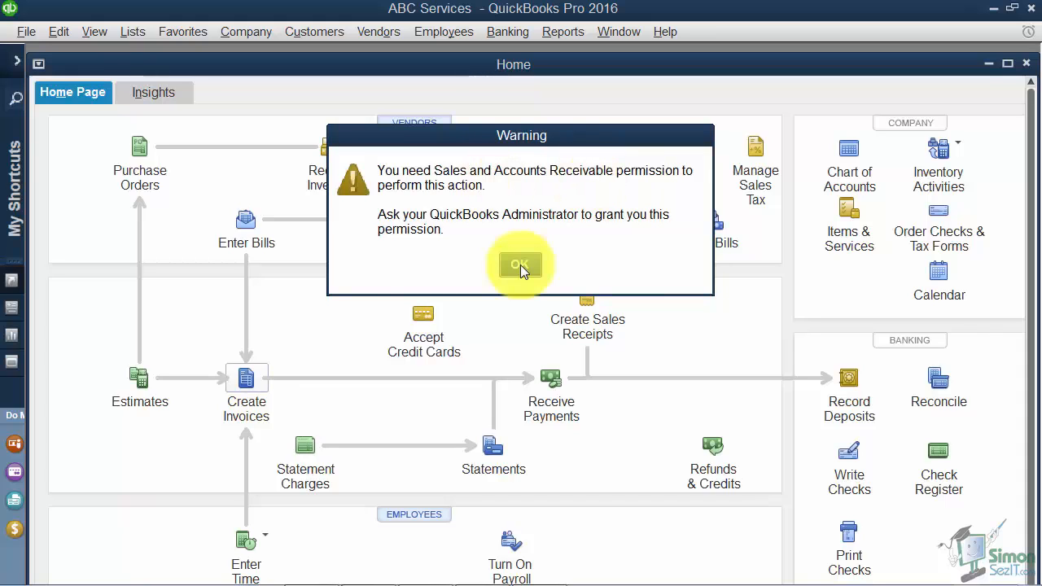
click(520, 265)
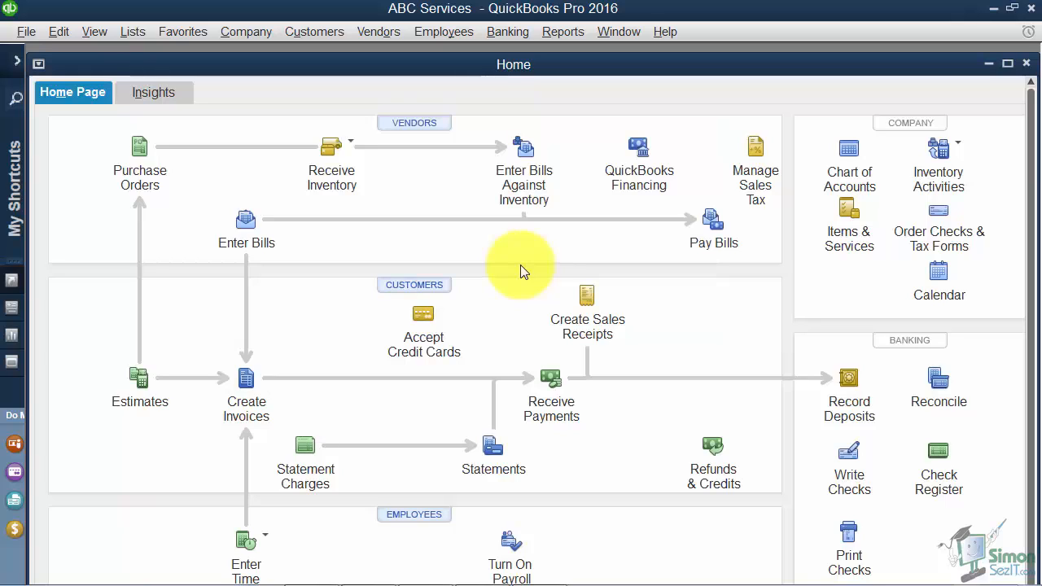
mouse_move(277, 175)
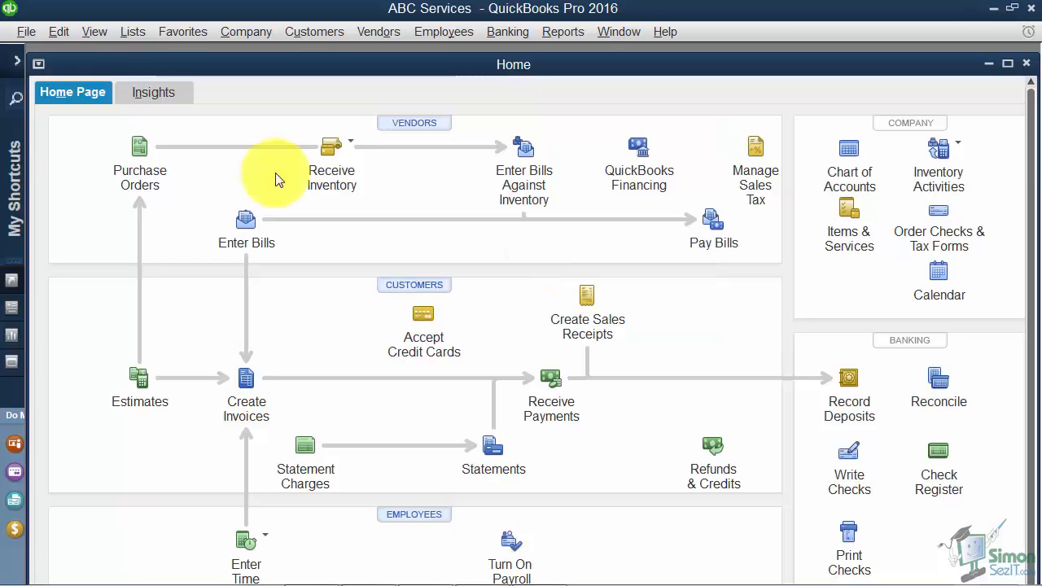
- Log Carol off with Close Company/Logoff and reopen ABC Services.QBW as user Admin
click(26, 31)
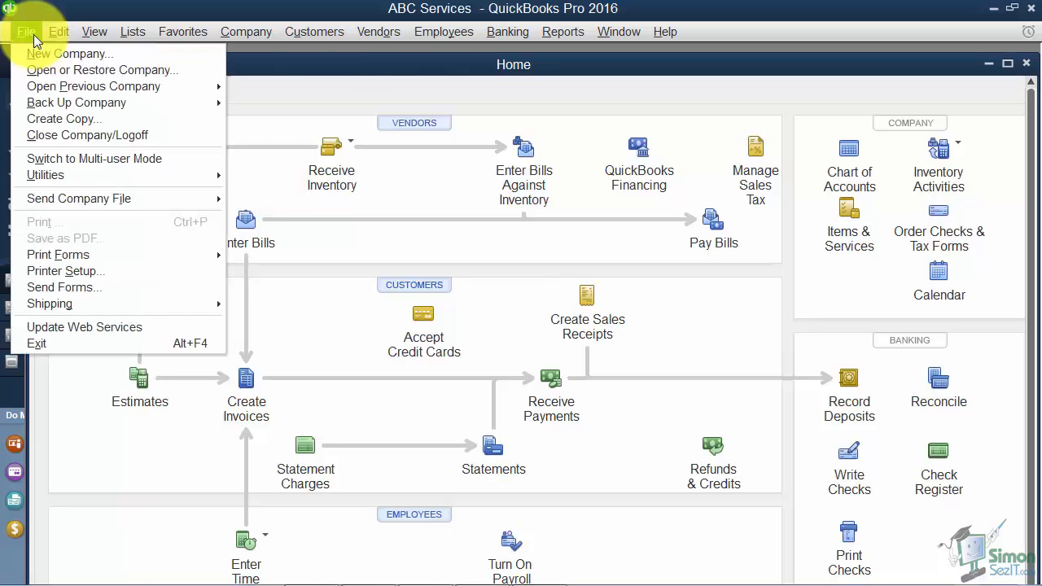
click(87, 136)
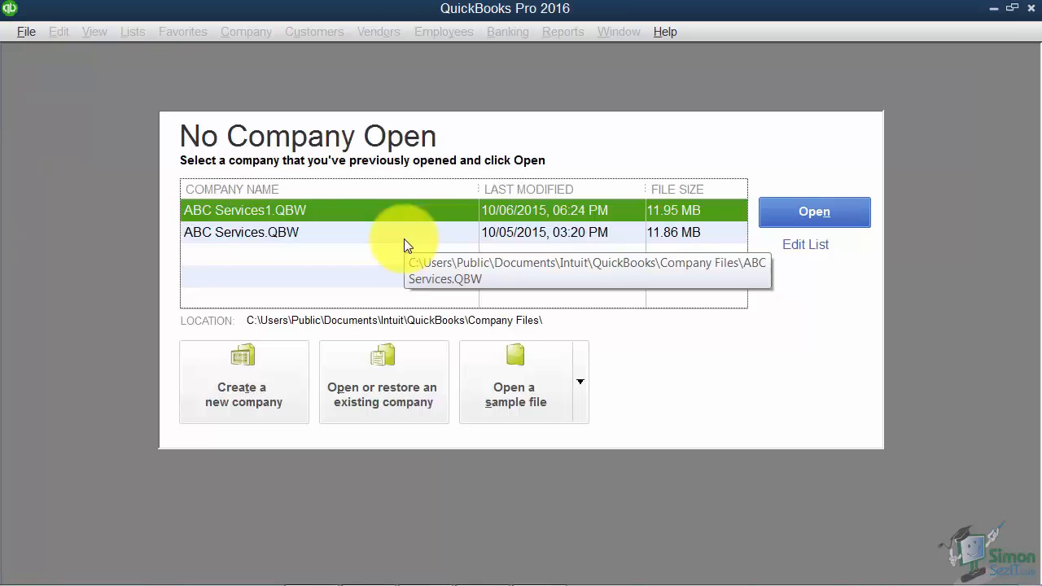
click(814, 212)
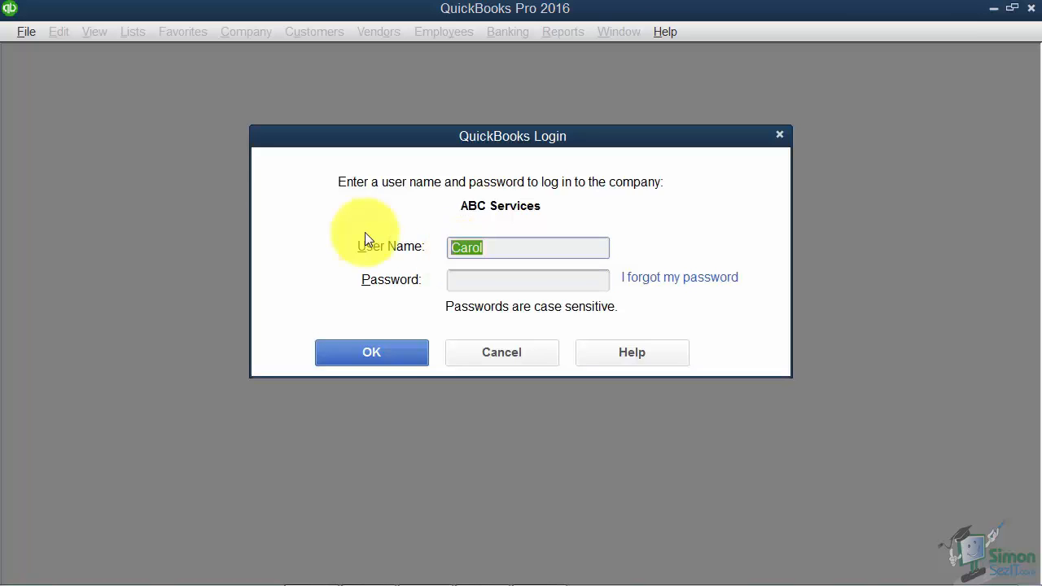
text(Admin)
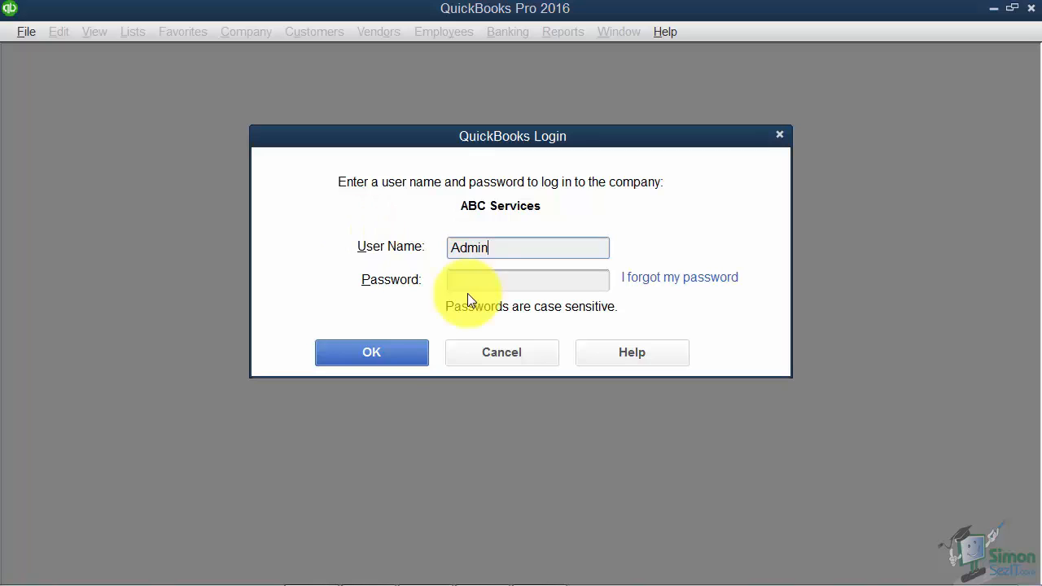
mouse_move(395, 352)
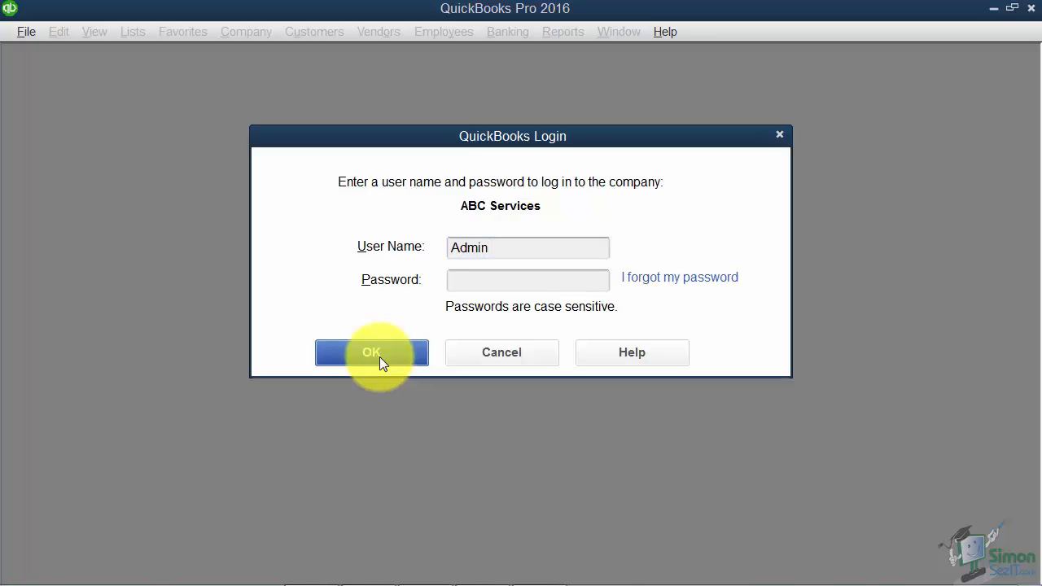
click(371, 352)
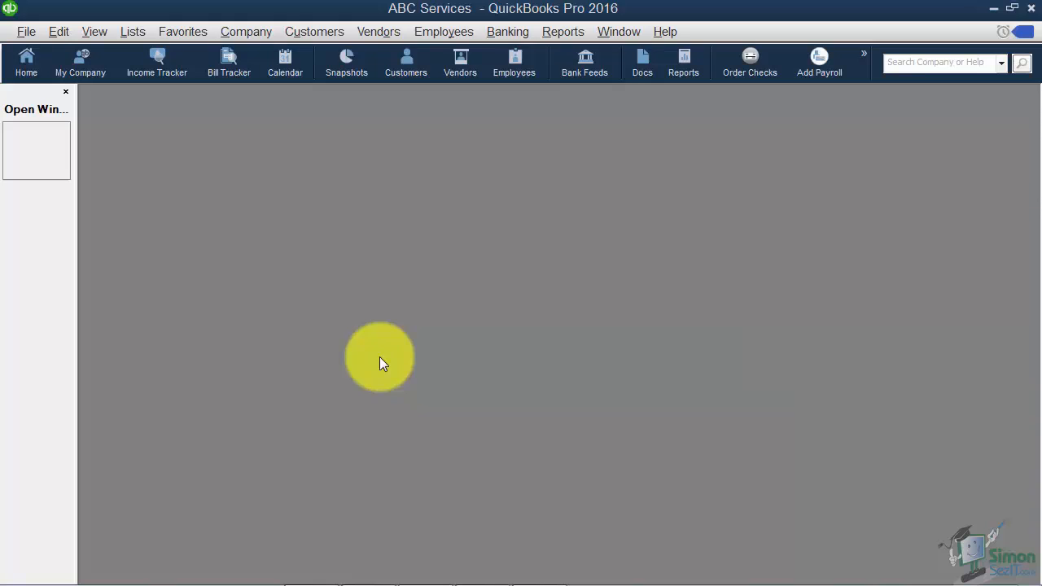
click(26, 61)
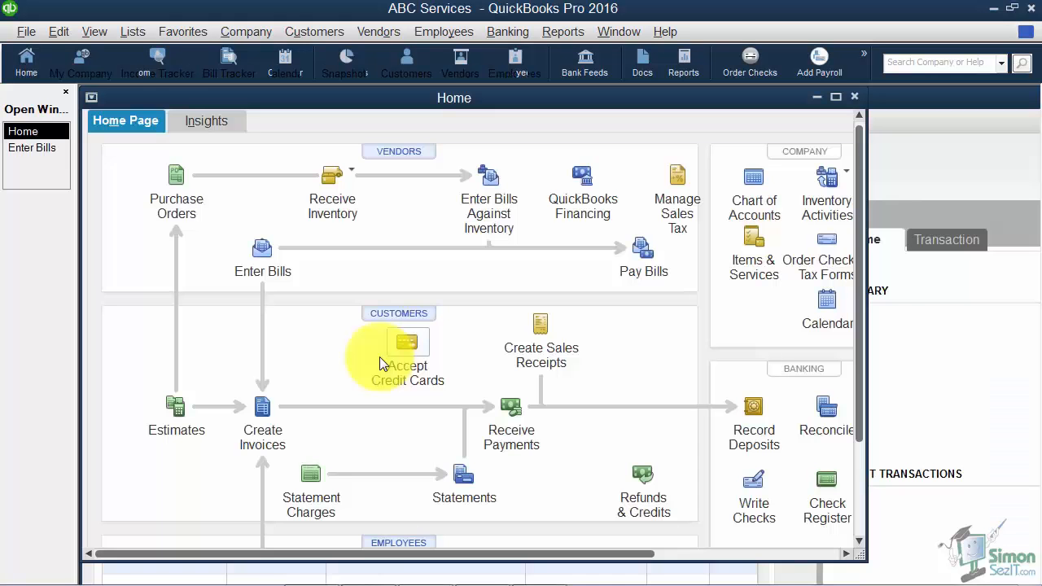
mouse_move(407, 358)
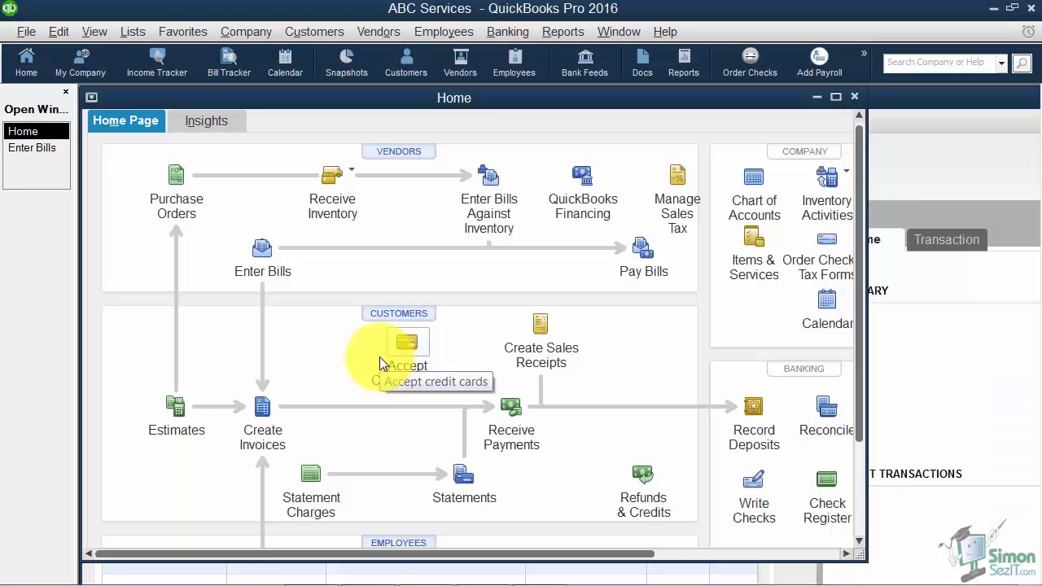